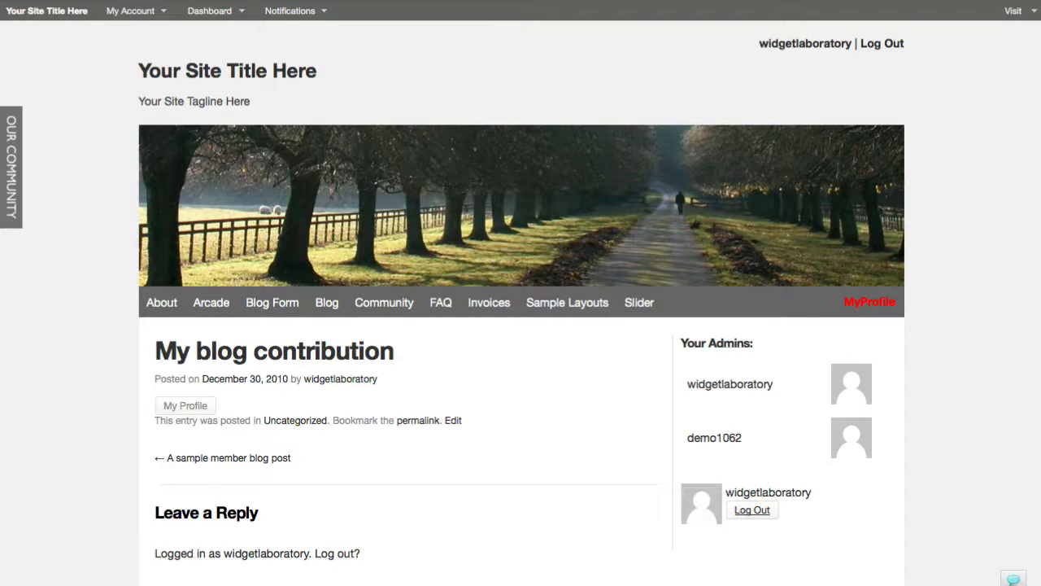
pyautogui.moveTo(1029, 466)
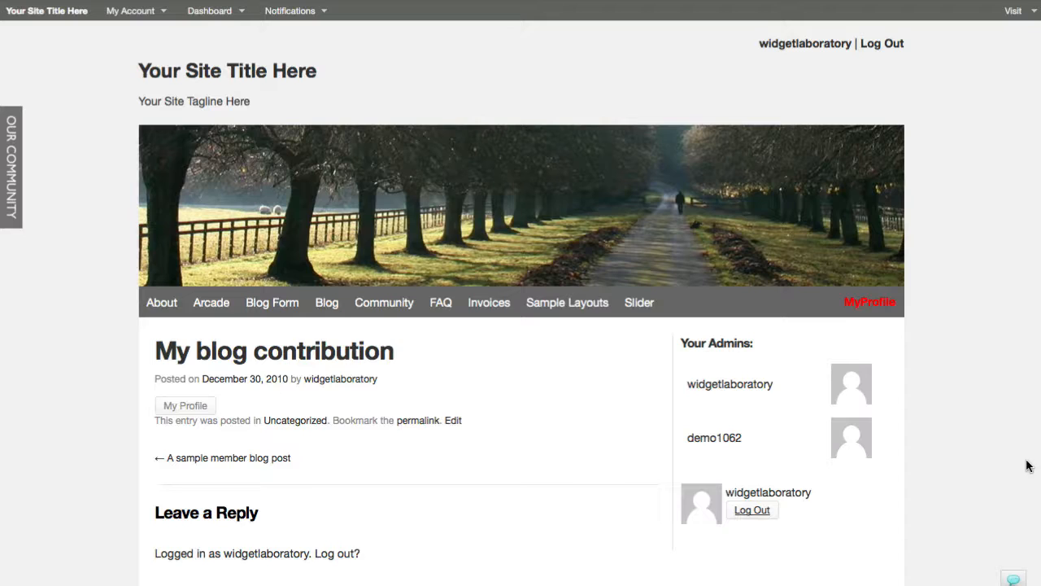
pyautogui.moveTo(901, 313)
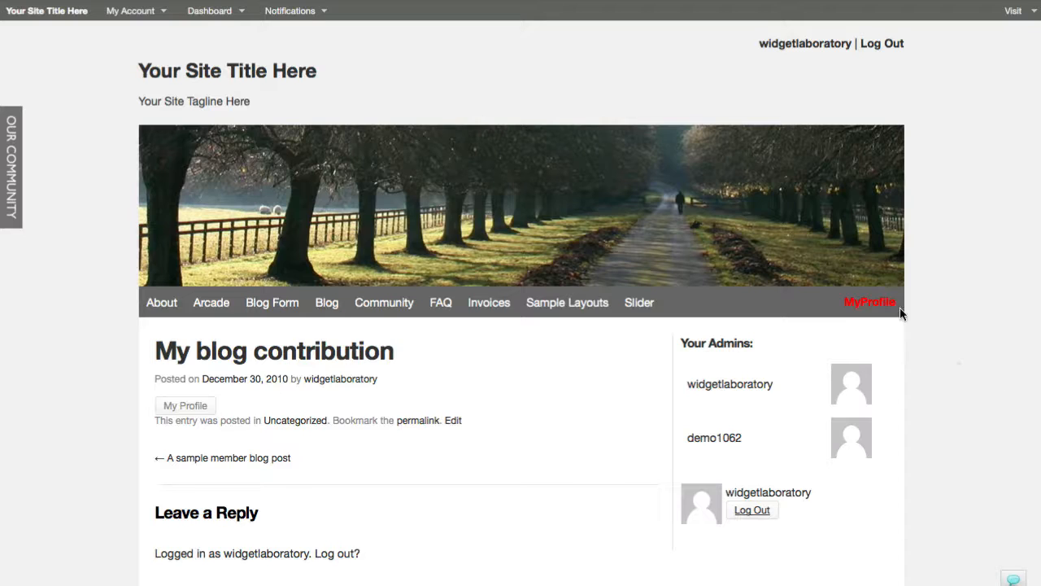
pyautogui.moveTo(870, 302)
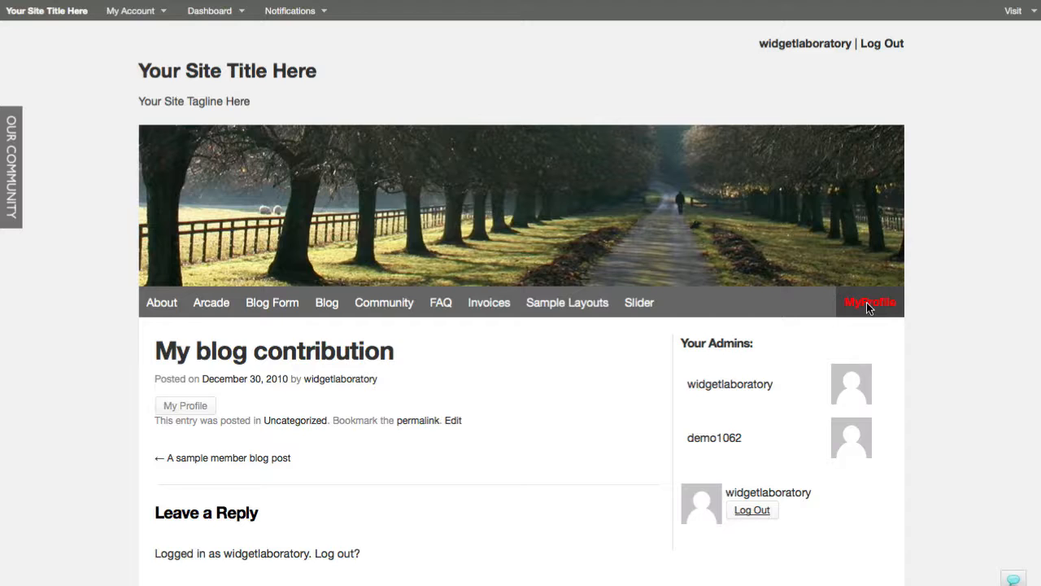
# - Open the MyProfile page and scroll to its activity tabs and status update box
pyautogui.click(870, 302)
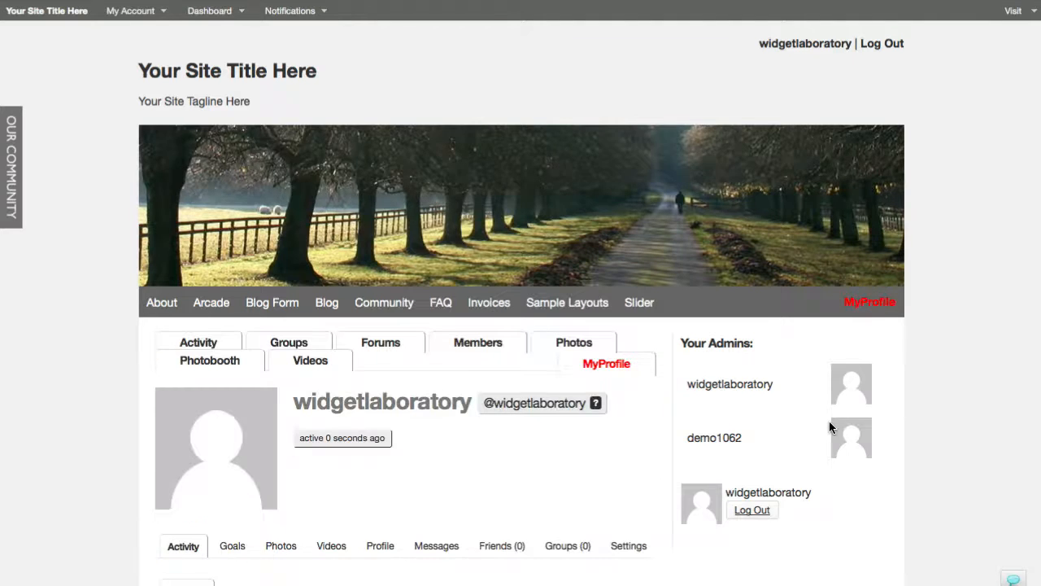
pyautogui.scroll(-3)
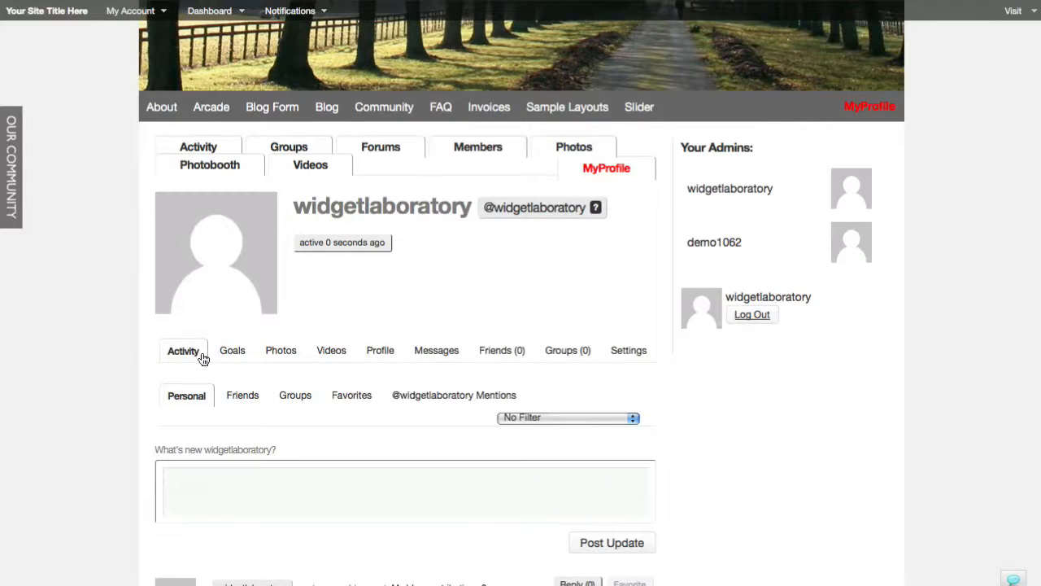
pyautogui.moveTo(448, 367)
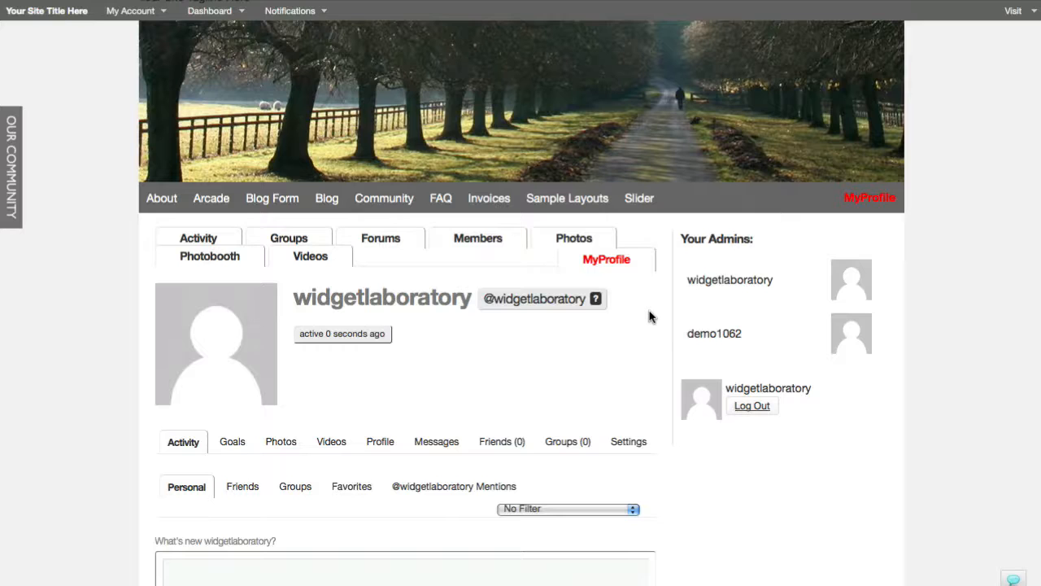
pyautogui.moveTo(492, 378)
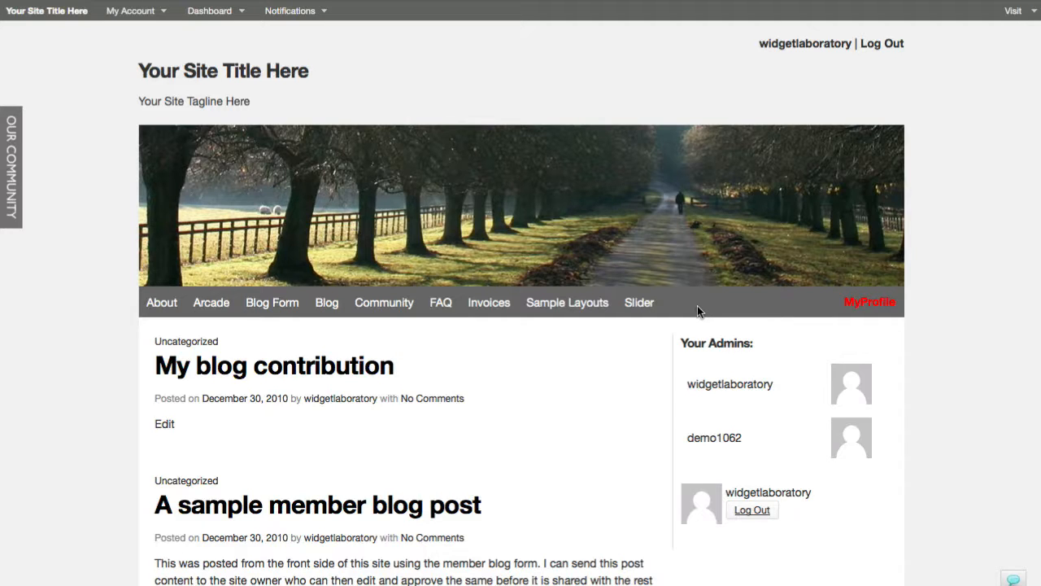
pyautogui.moveTo(679, 180)
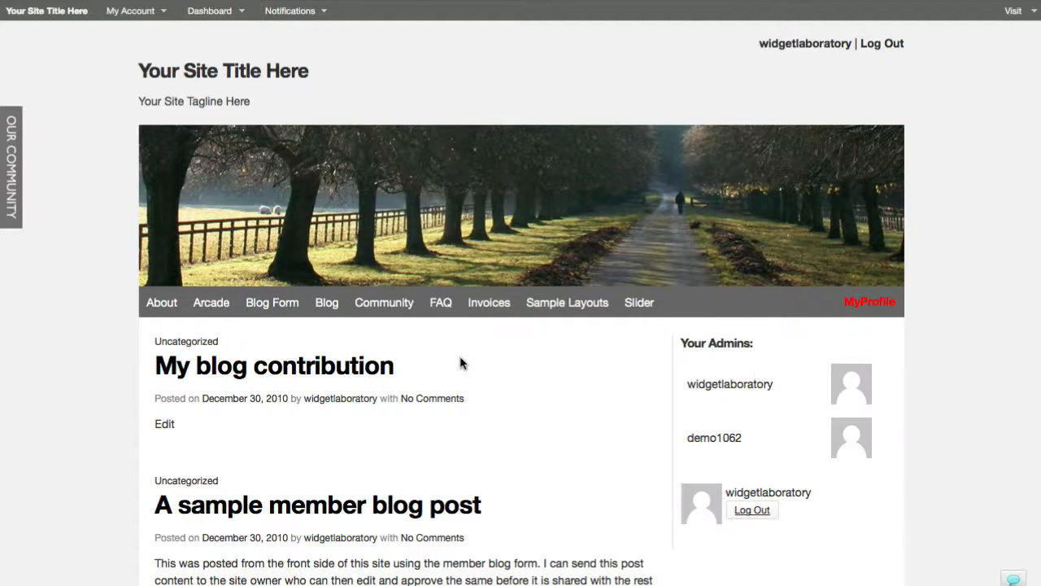
pyautogui.scroll(-3)
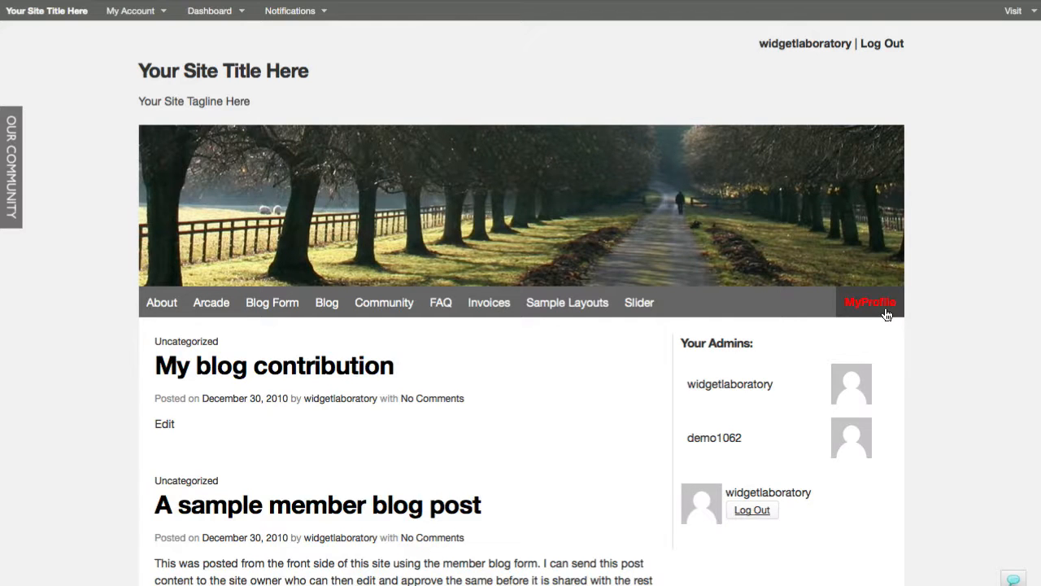
pyautogui.moveTo(923, 314)
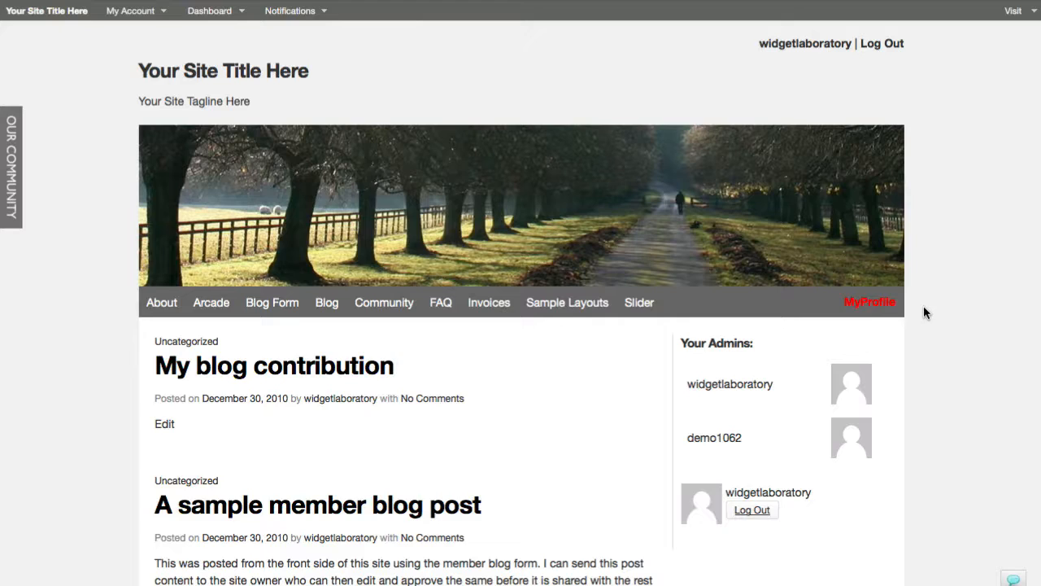
pyautogui.moveTo(940, 316)
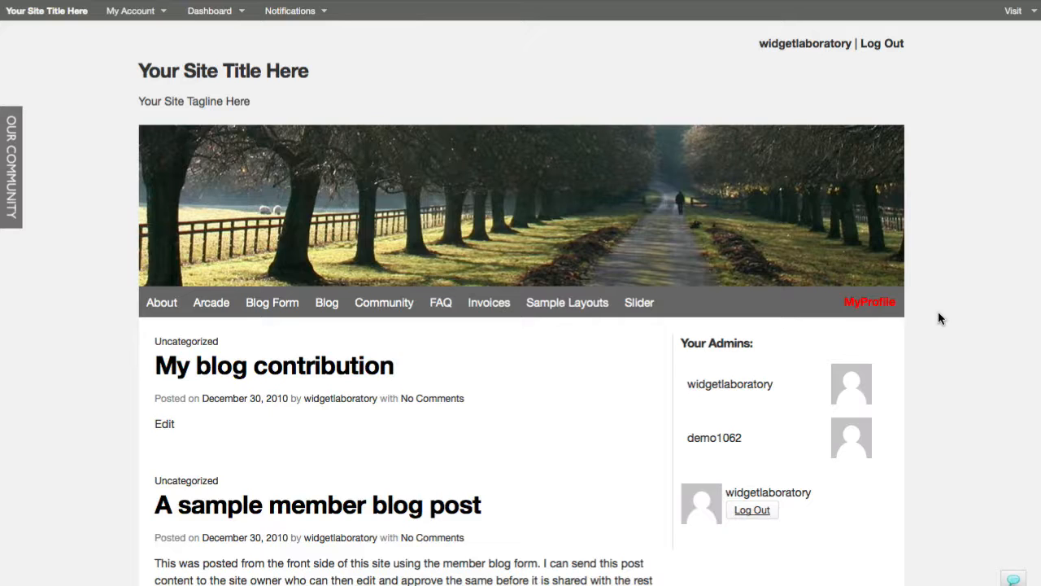
pyautogui.moveTo(545, 388)
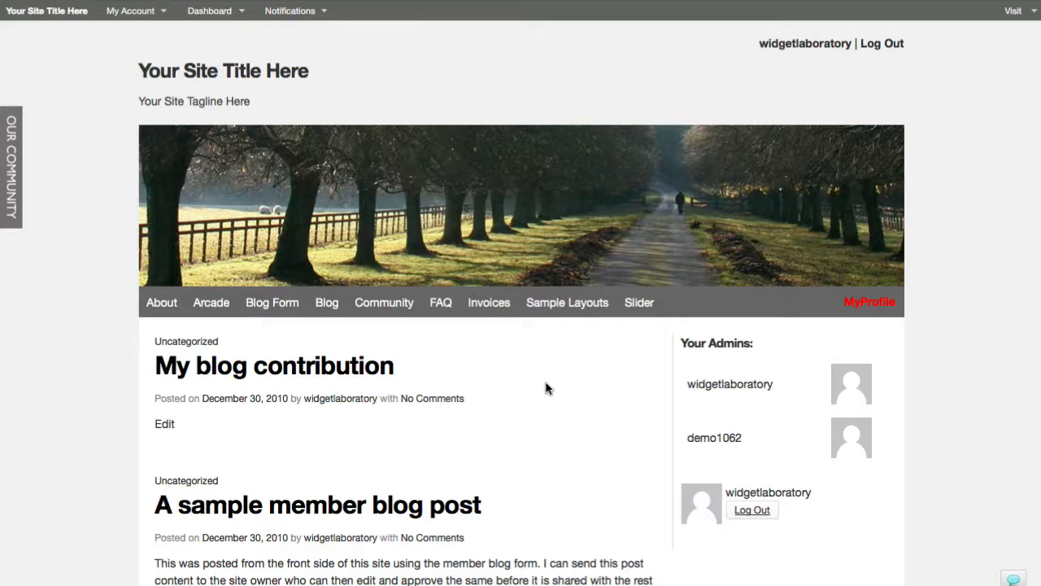
pyautogui.moveTo(606, 371)
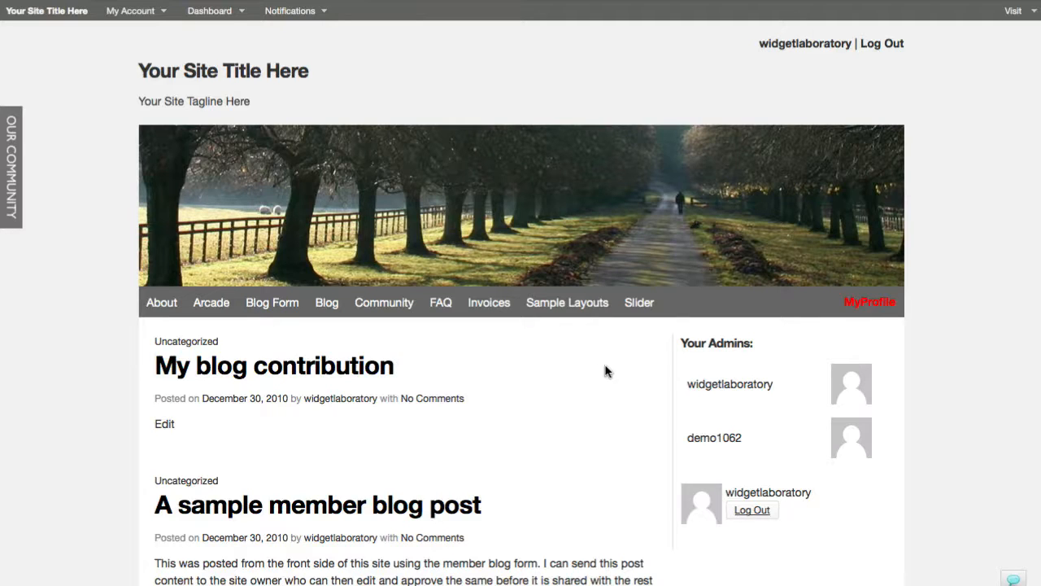
pyautogui.moveTo(385, 385)
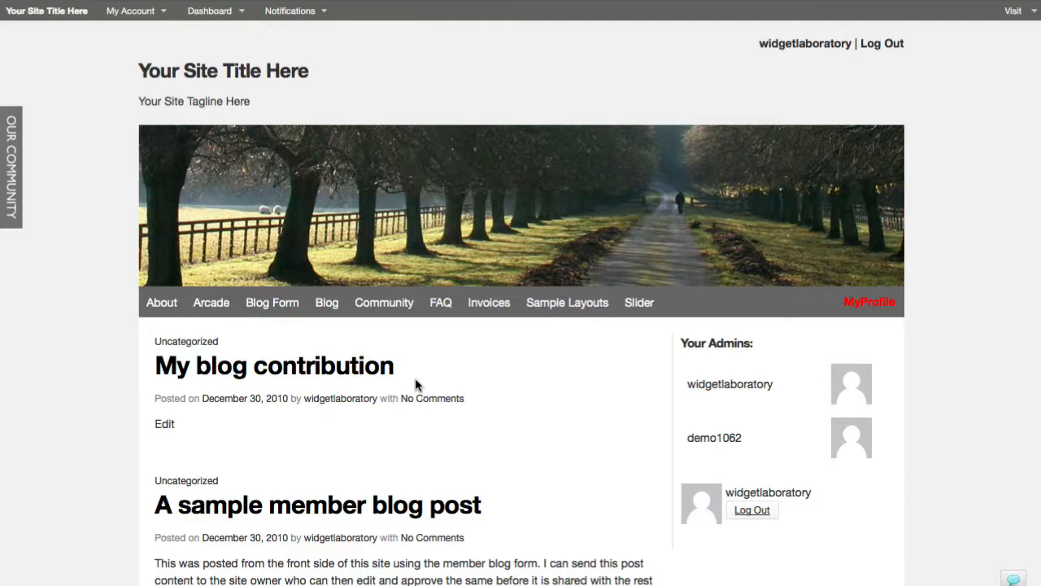
pyautogui.moveTo(244, 397)
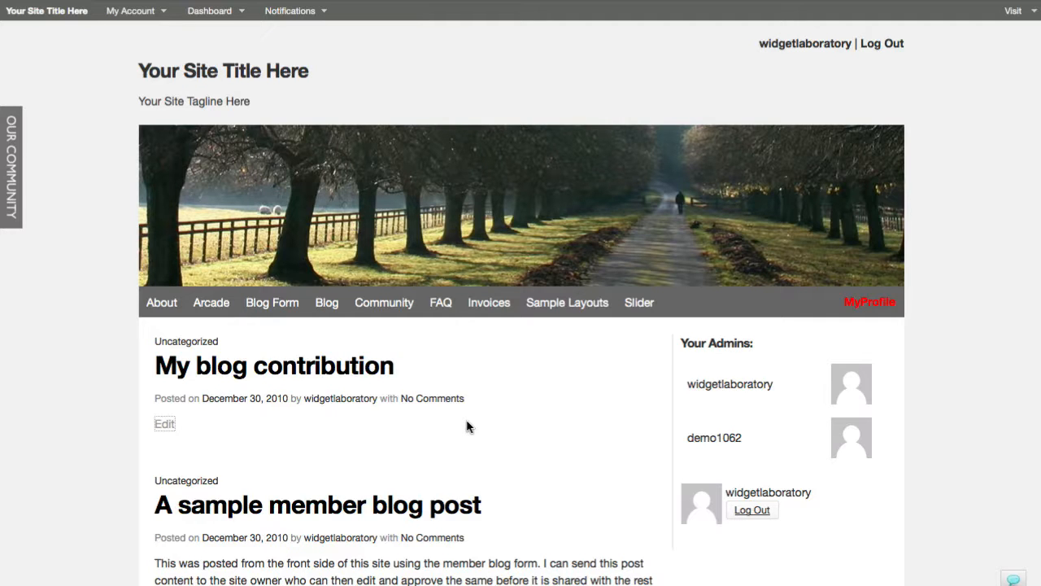
# - Edit 'My blog contribution' in the Visual view and select the 'My Profile' button label
pyautogui.click(165, 423)
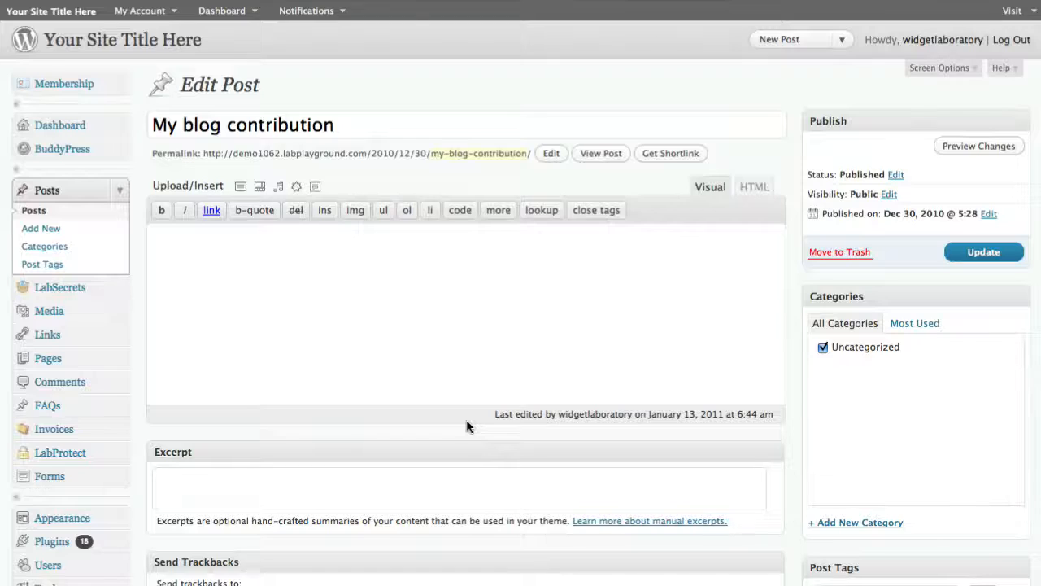
pyautogui.click(709, 187)
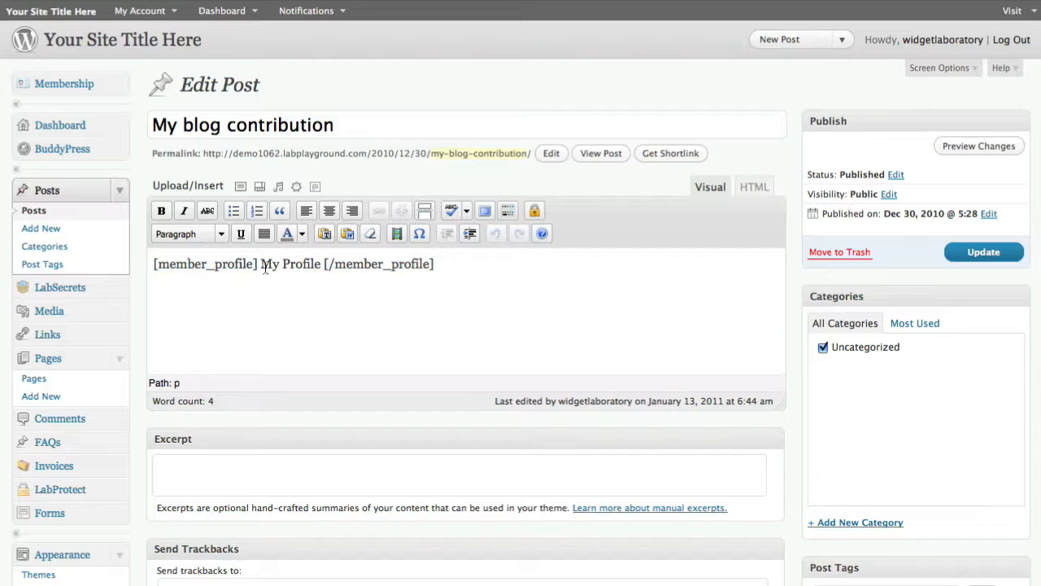
pyautogui.doubleClick(379, 263)
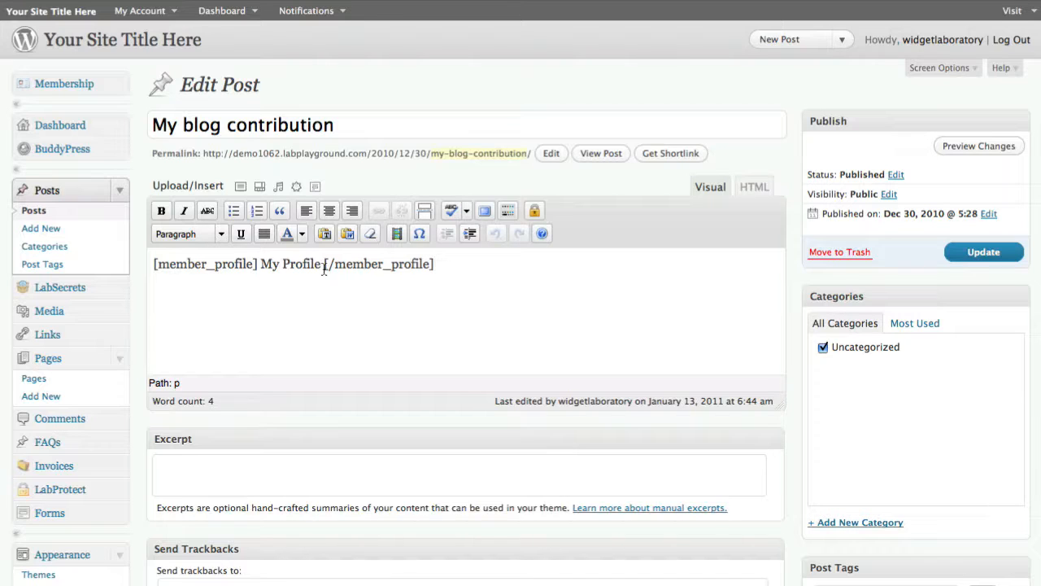
pyautogui.moveTo(331, 297)
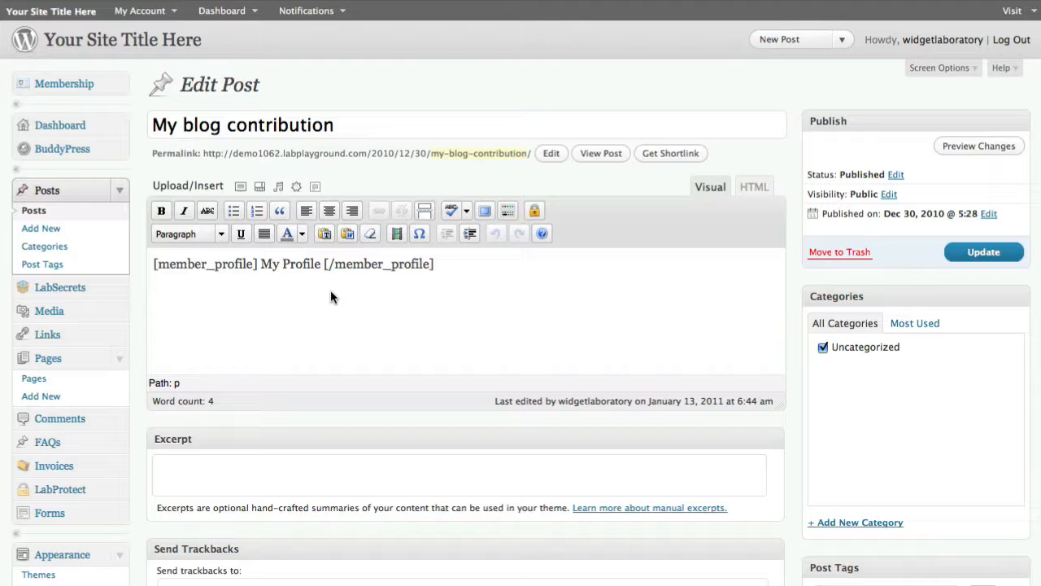
pyautogui.click(434, 264)
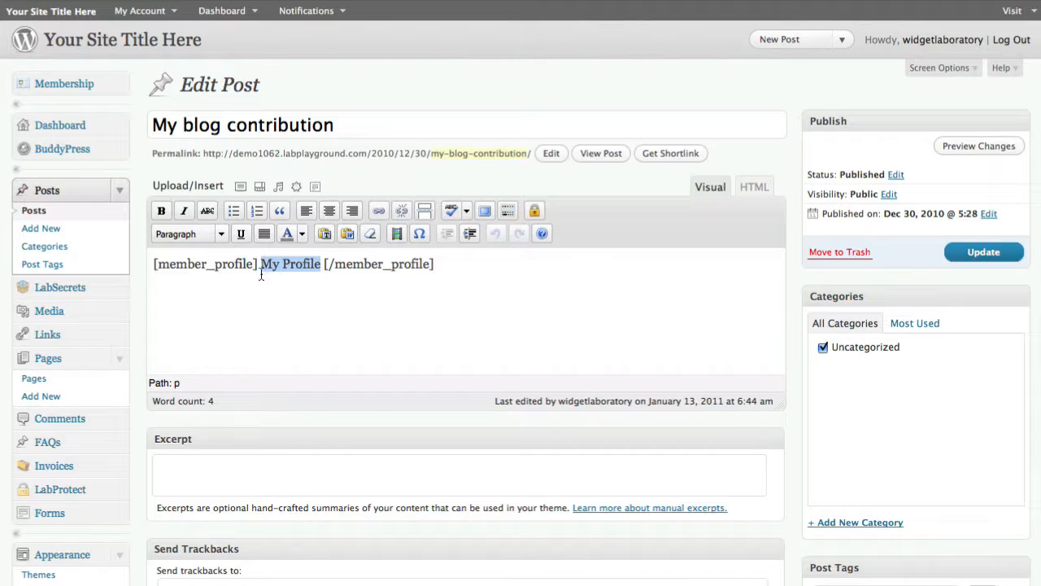
pyautogui.moveTo(308, 284)
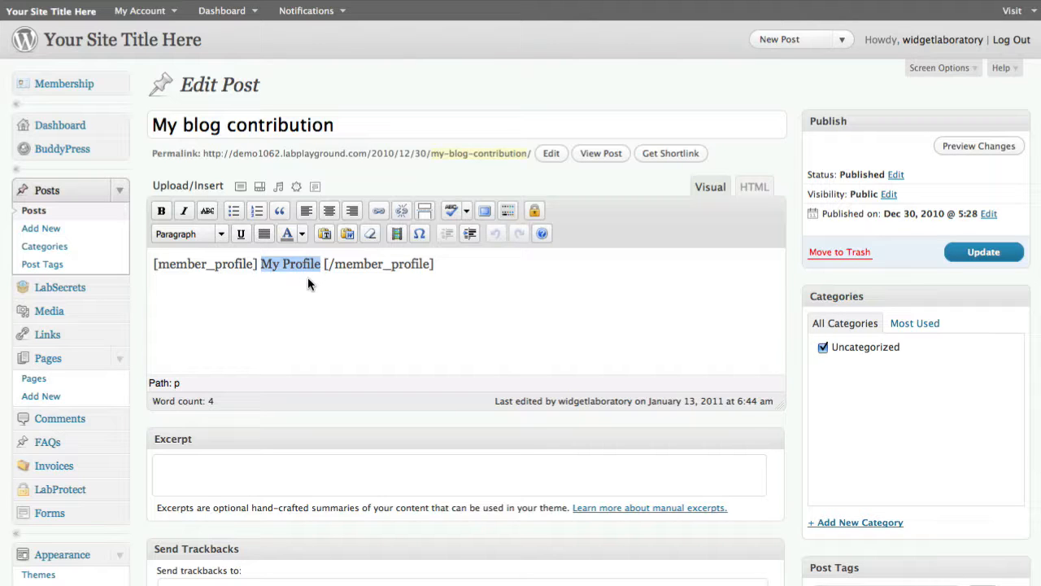
# - Relabel the member_profile shortcode to 'Yo' My Profile', update the post, and view it
pyautogui.write("Yo' M")
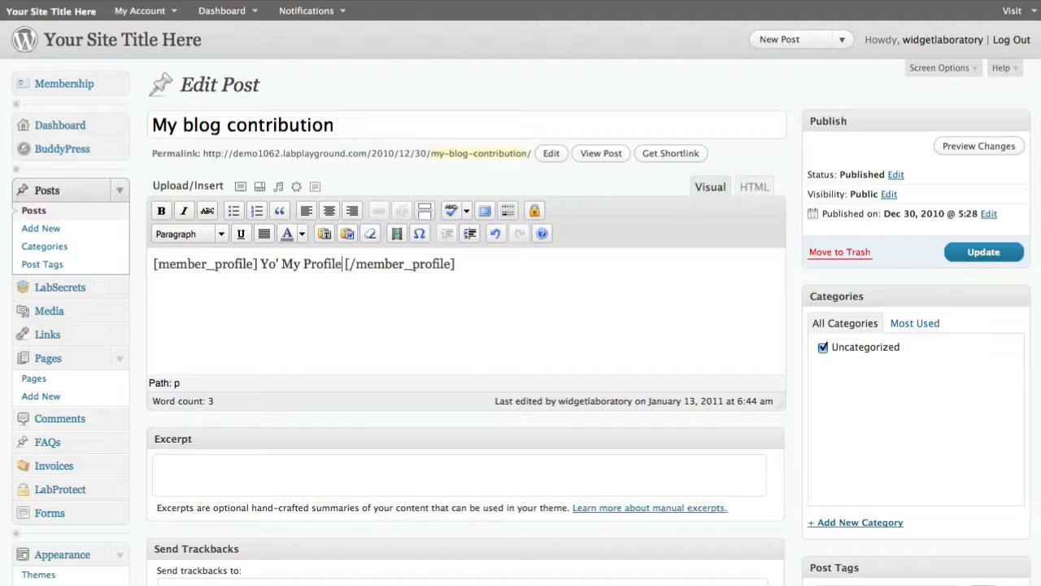
pyautogui.click(984, 251)
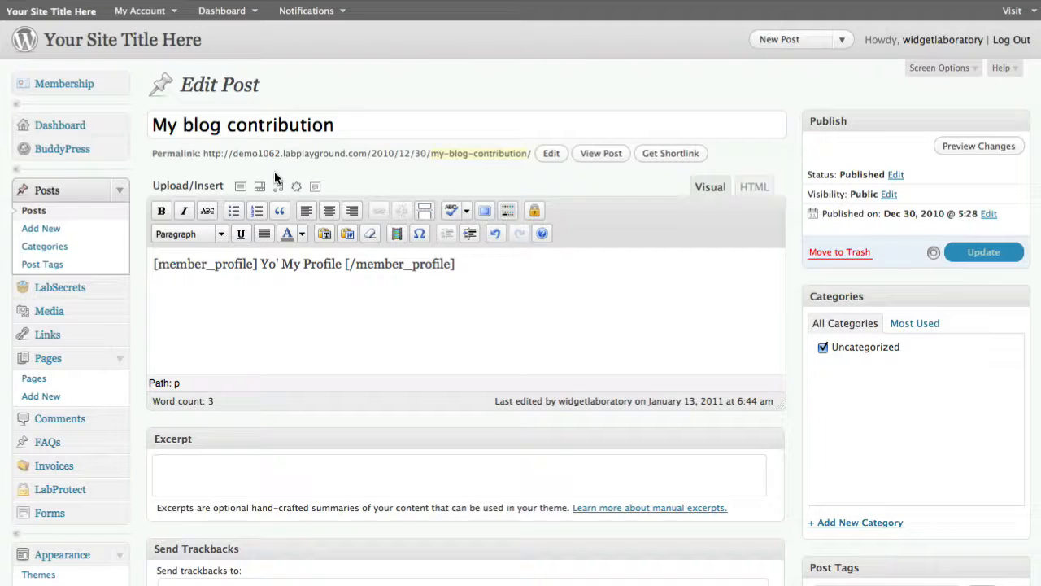
pyautogui.click(983, 252)
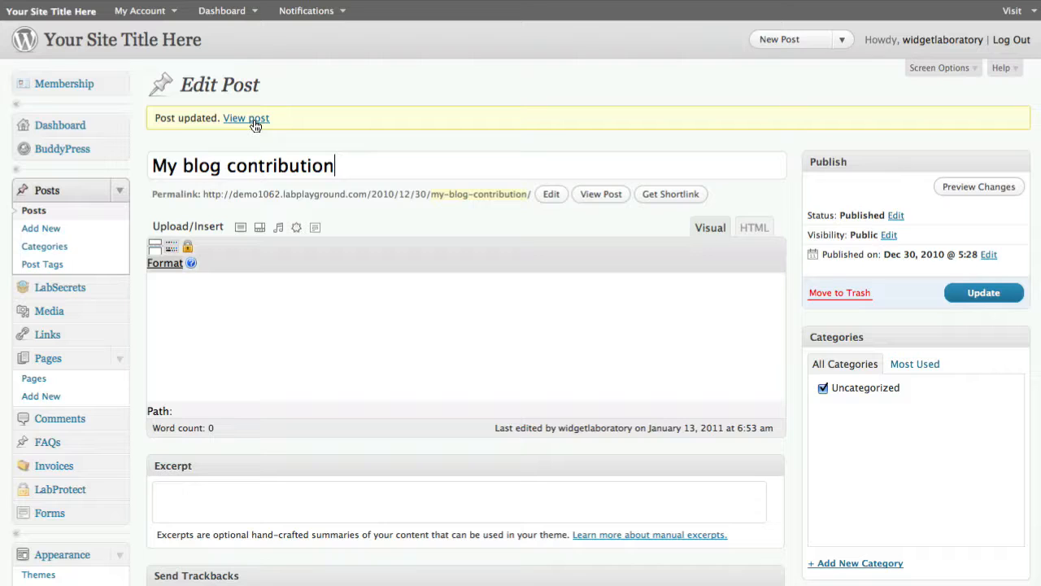
pyautogui.write("[member_profile] Yo' My Profile [/member_profile]")
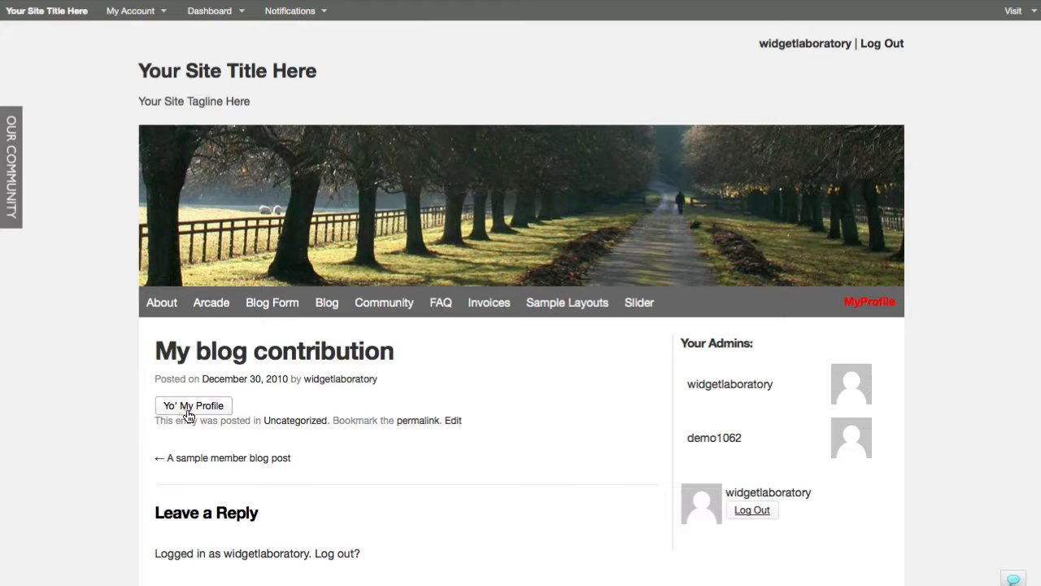
pyautogui.moveTo(228, 489)
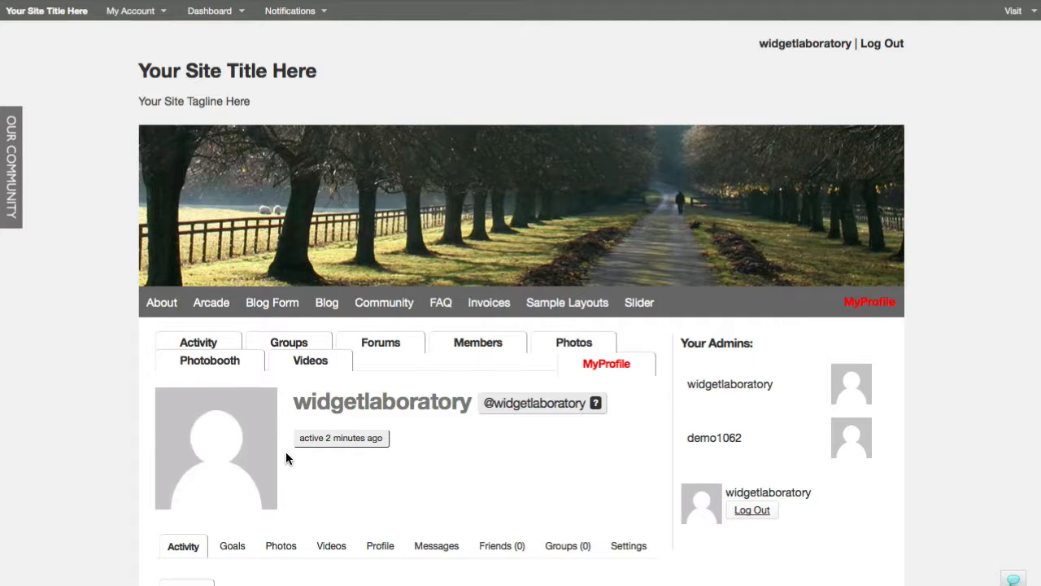
pyautogui.moveTo(949, 423)
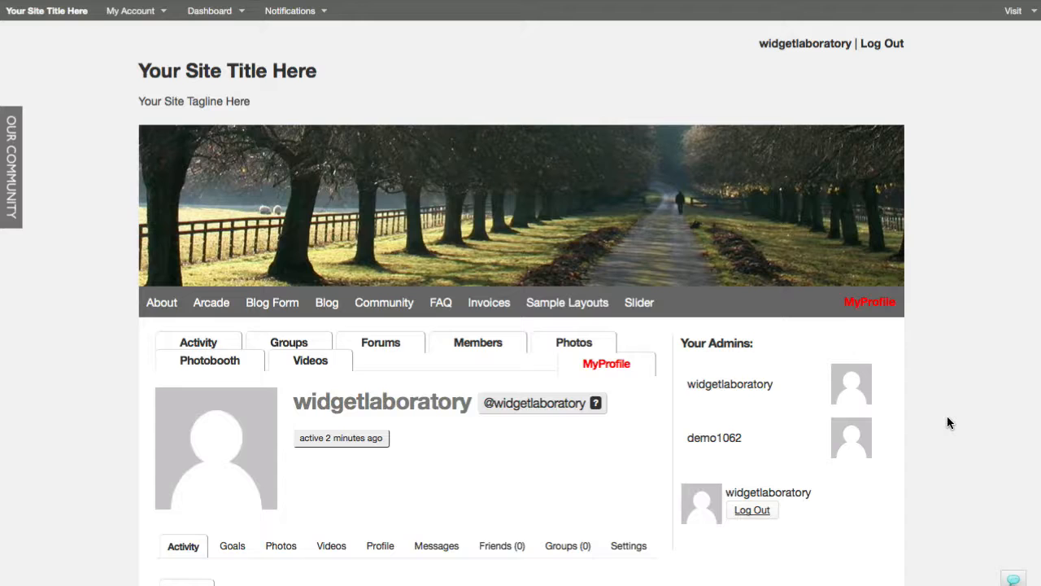
pyautogui.moveTo(919, 422)
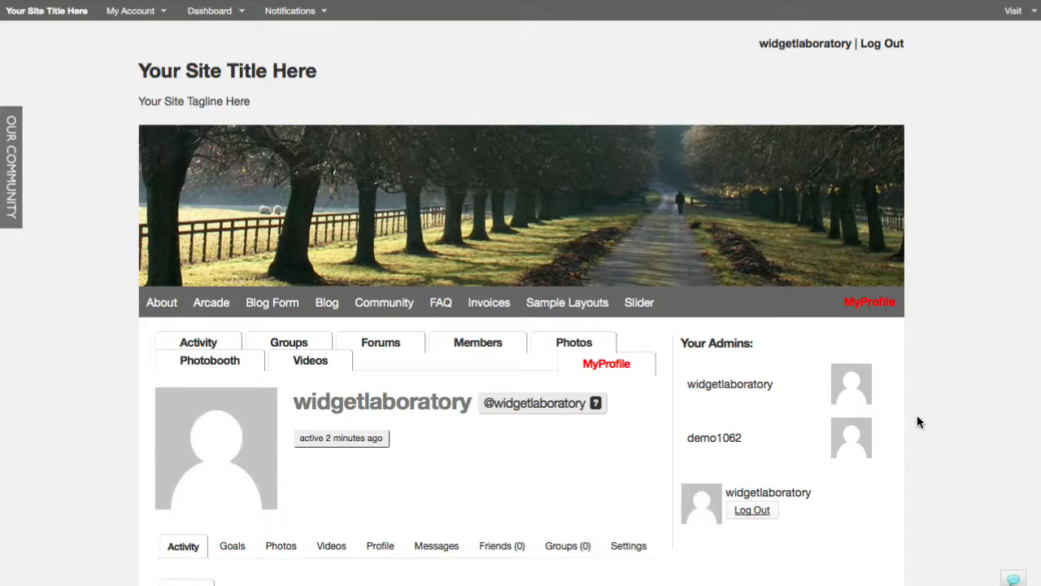
# - Scroll down the member profile page opened from the Yo' My Profile button
pyautogui.scroll(-3)
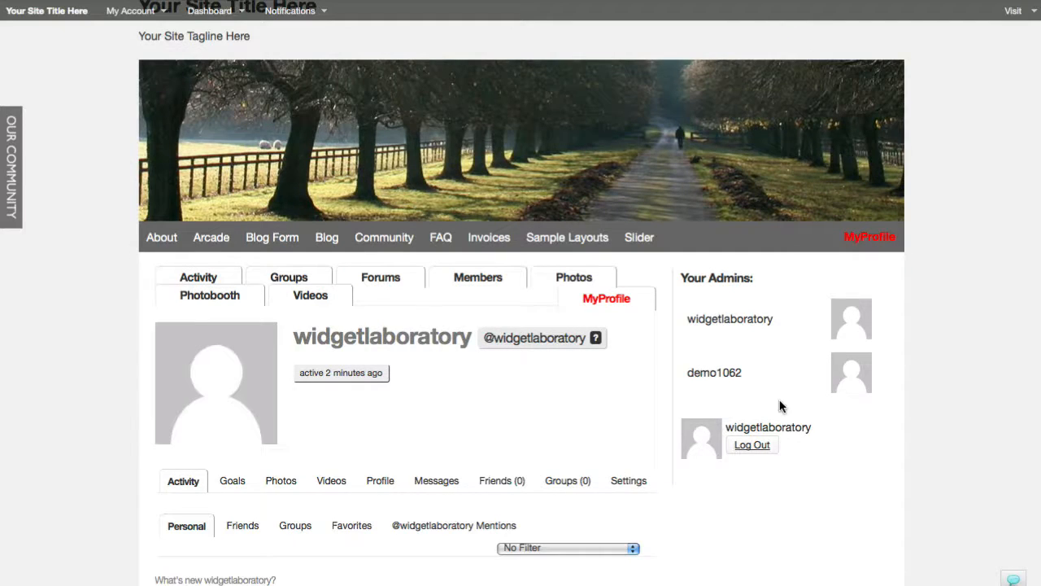
pyautogui.moveTo(768, 429)
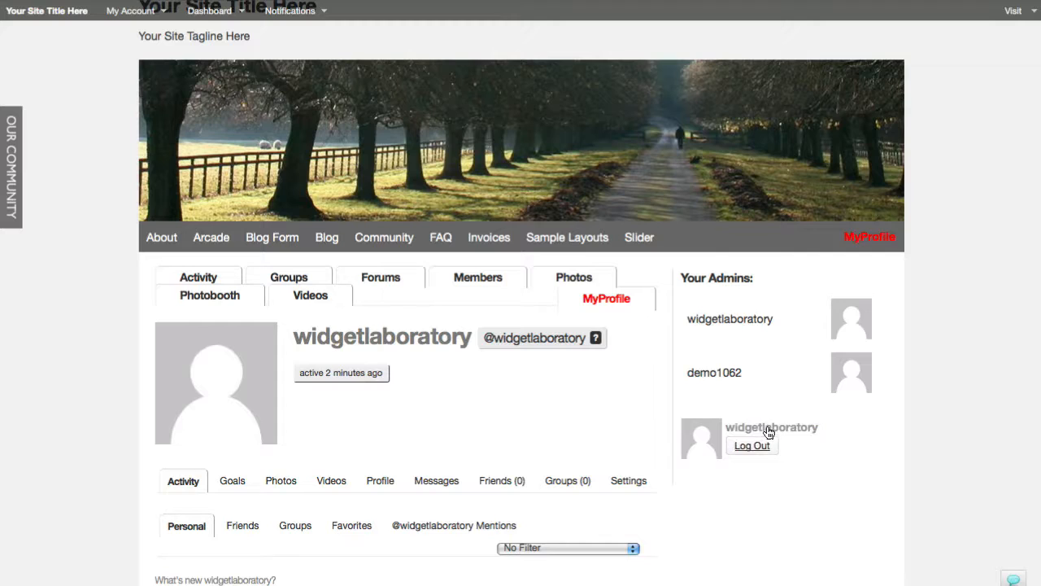
pyautogui.moveTo(769, 431)
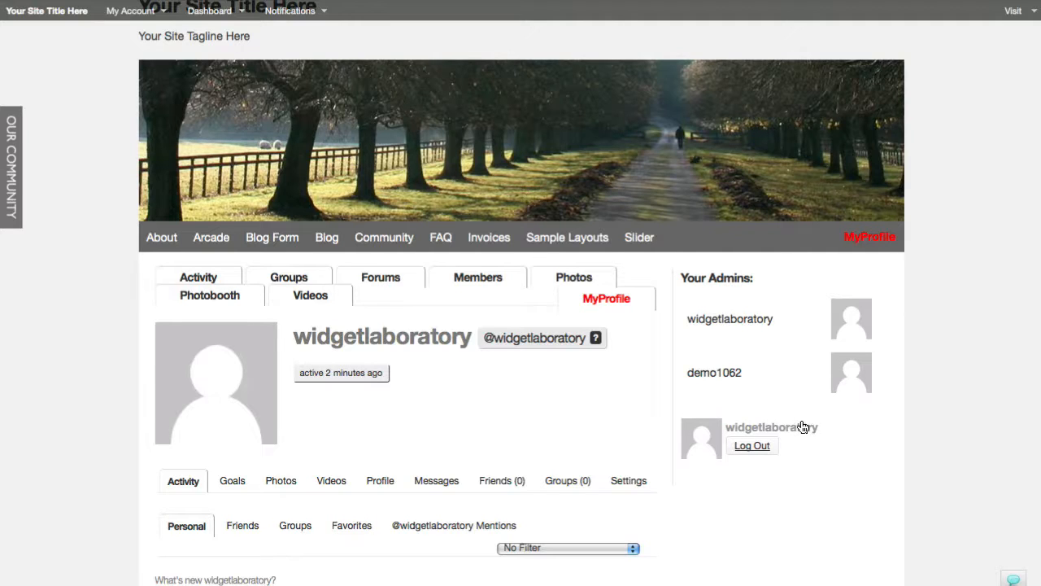
pyautogui.moveTo(854, 405)
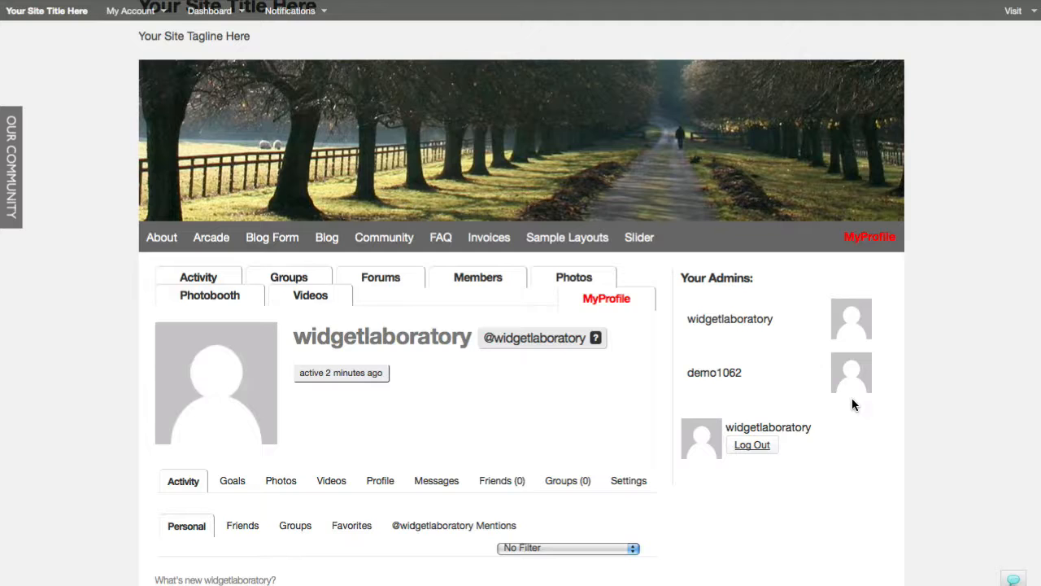
pyautogui.moveTo(889, 387)
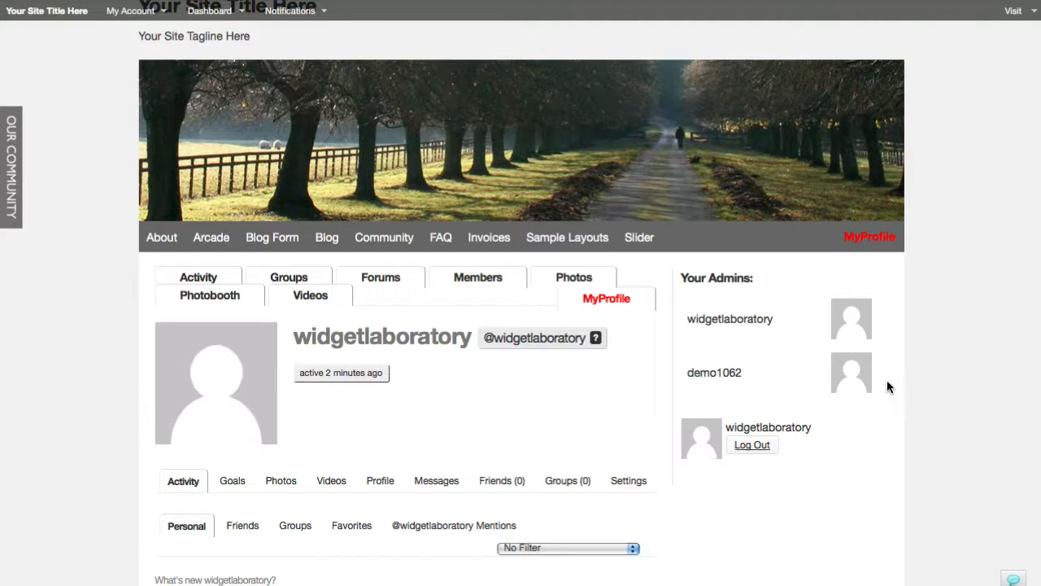
pyautogui.moveTo(797, 431)
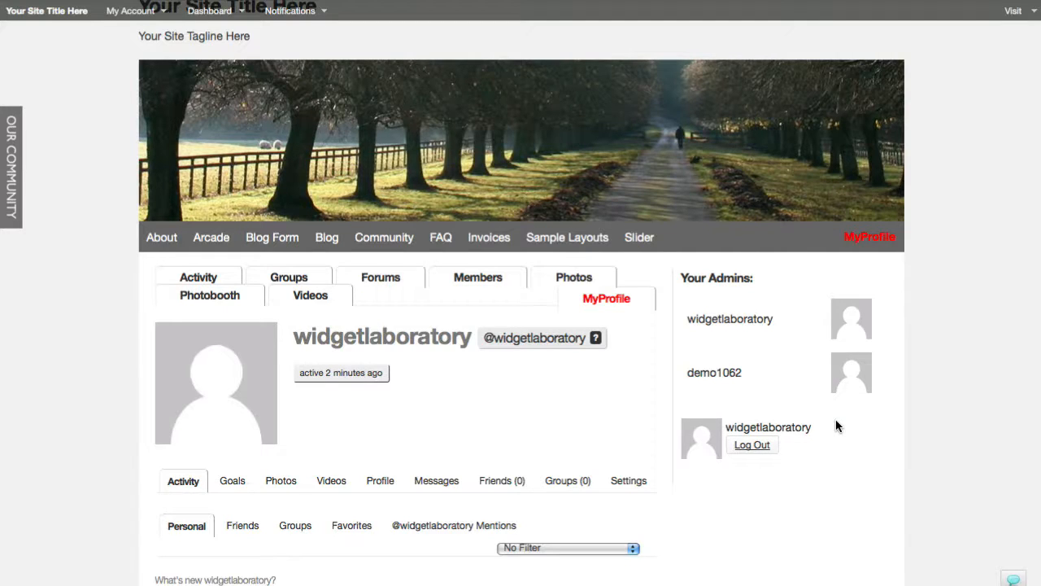
pyautogui.moveTo(399, 219)
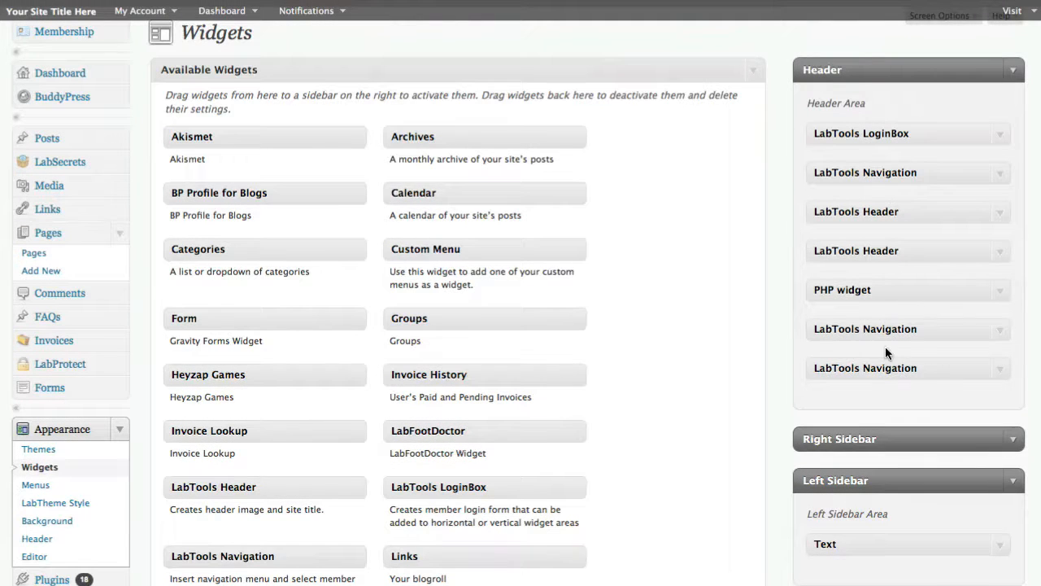
pyautogui.moveTo(998, 290)
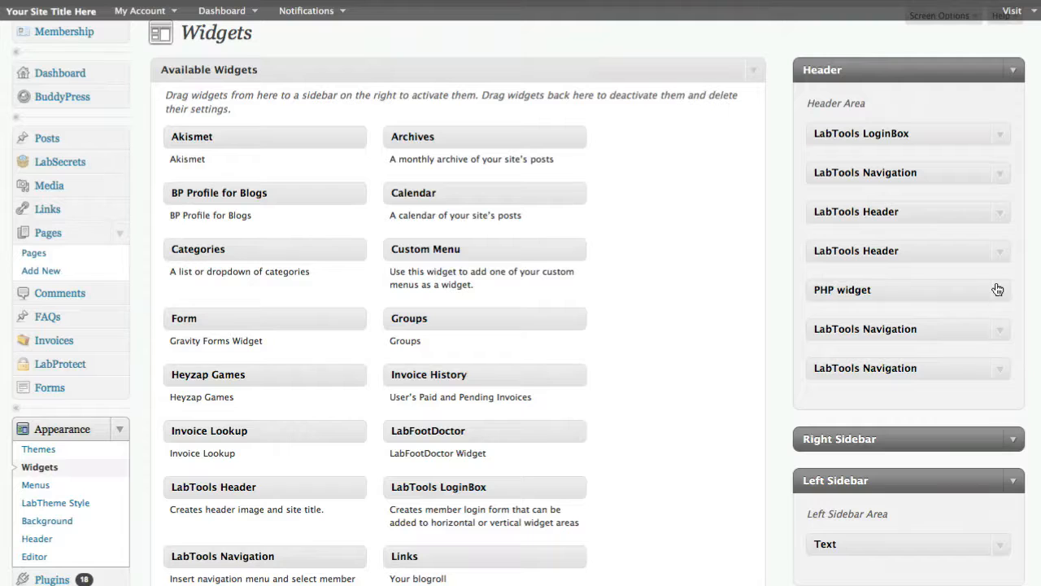
pyautogui.moveTo(985, 136)
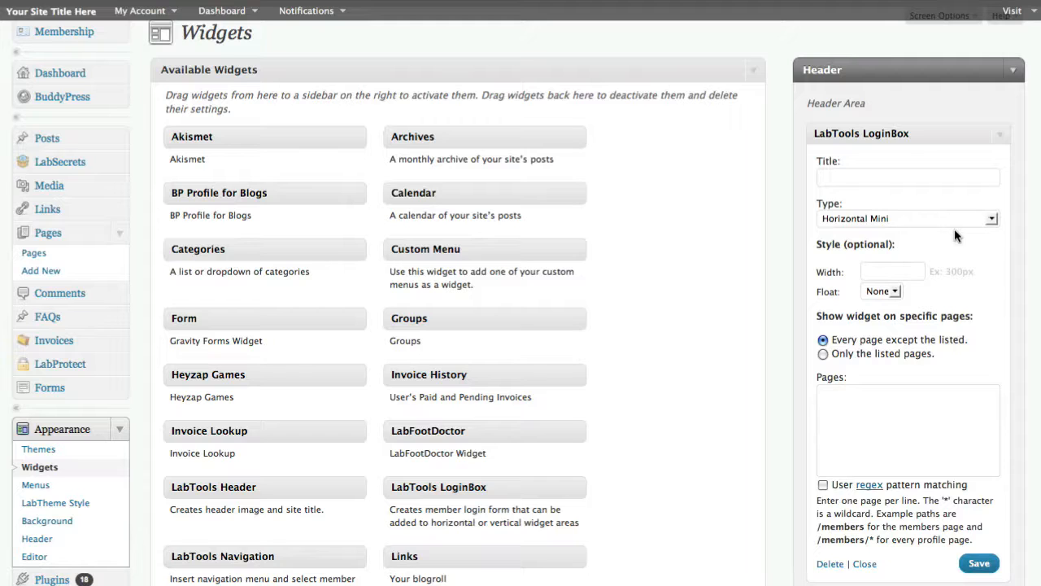
# - Open the Header LoginBox Type dropdown and keep Horizontal Mini
pyautogui.click(907, 218)
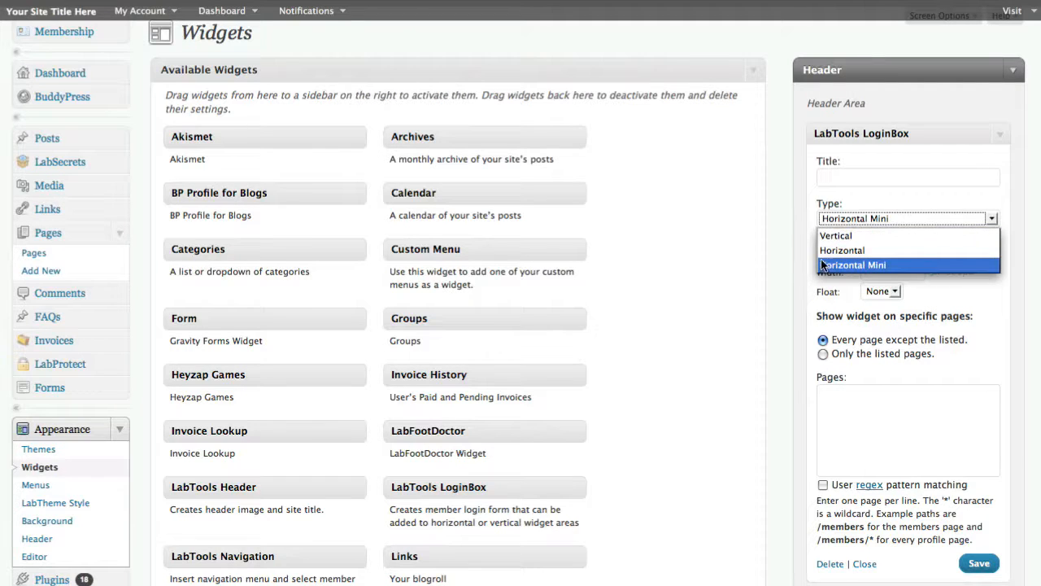
pyautogui.click(853, 264)
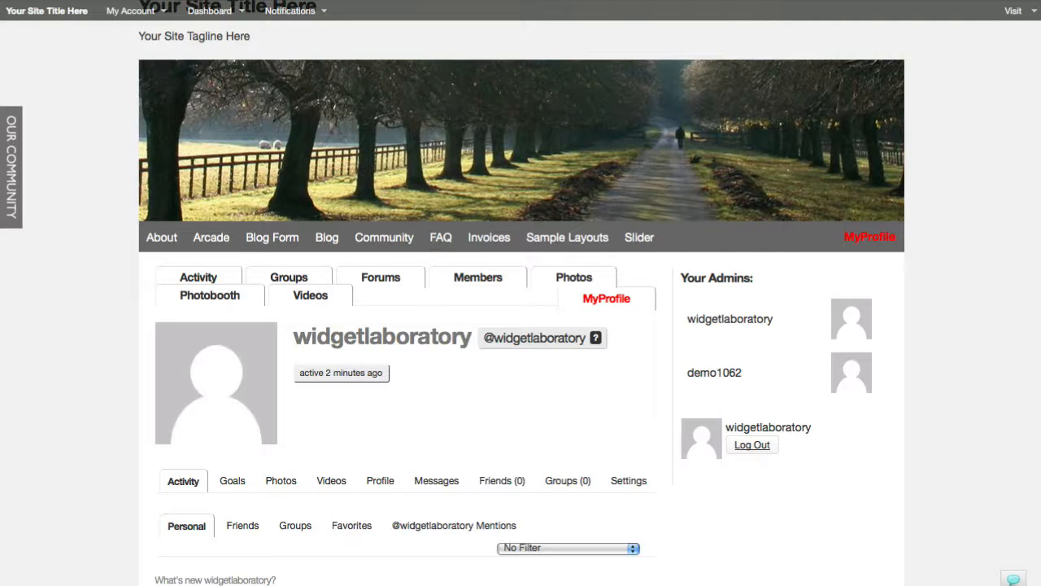
pyautogui.moveTo(1000, 326)
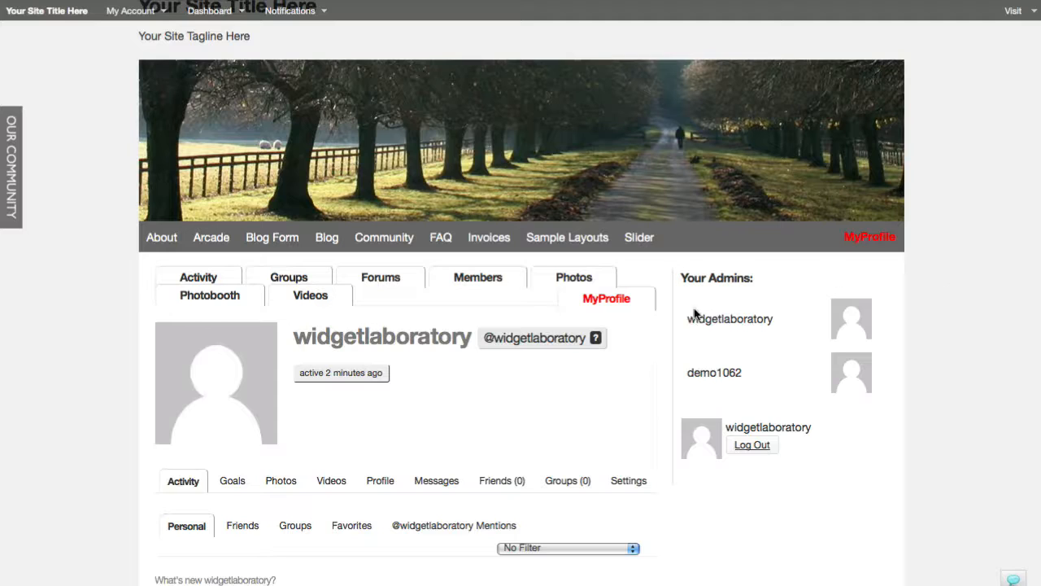
pyautogui.moveTo(884, 340)
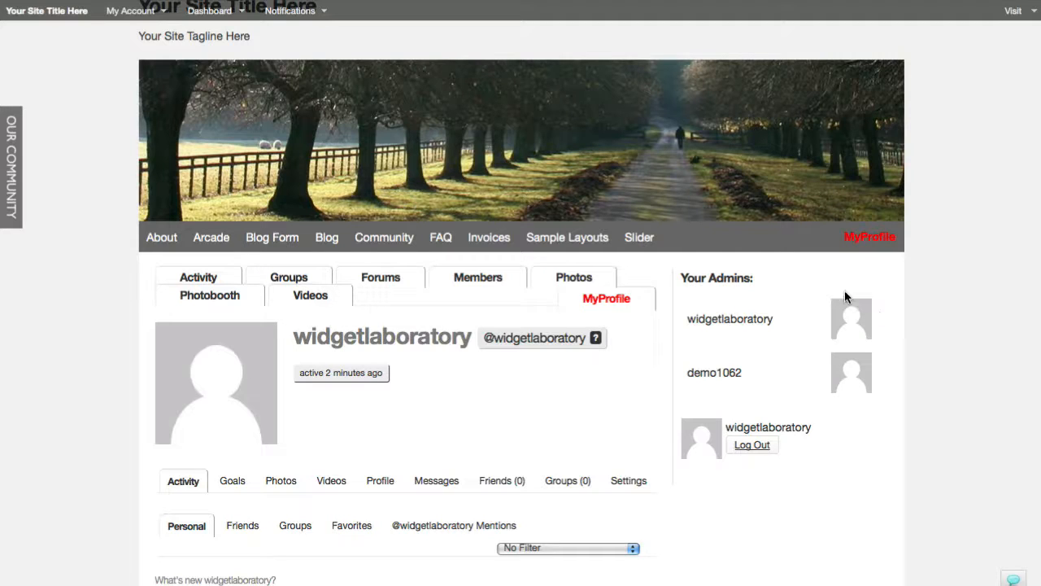
# - Switch from the live member profile page back to the Widgets admin screen
pyautogui.click(130, 11)
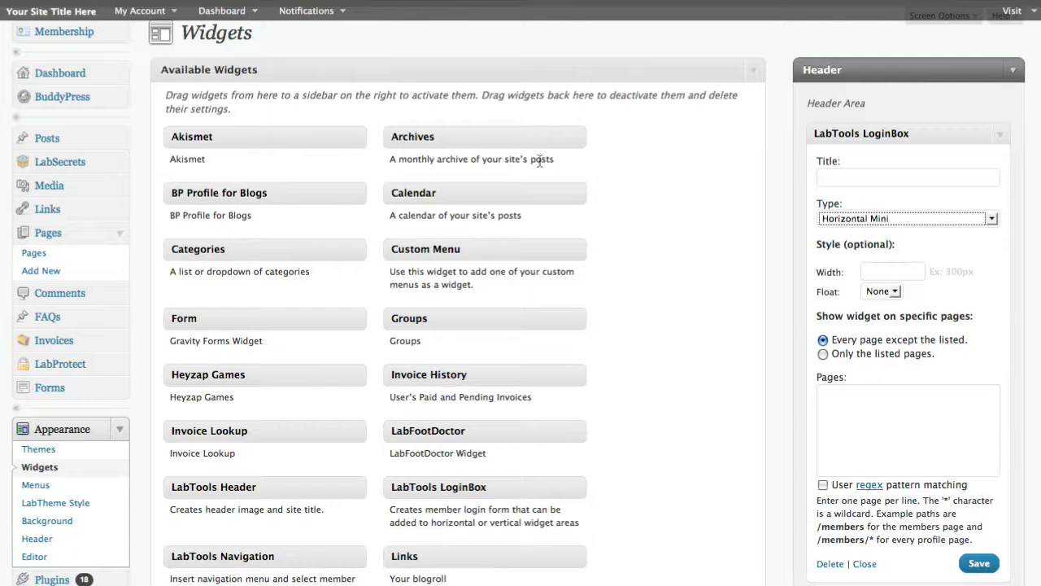
pyautogui.moveTo(433, 398)
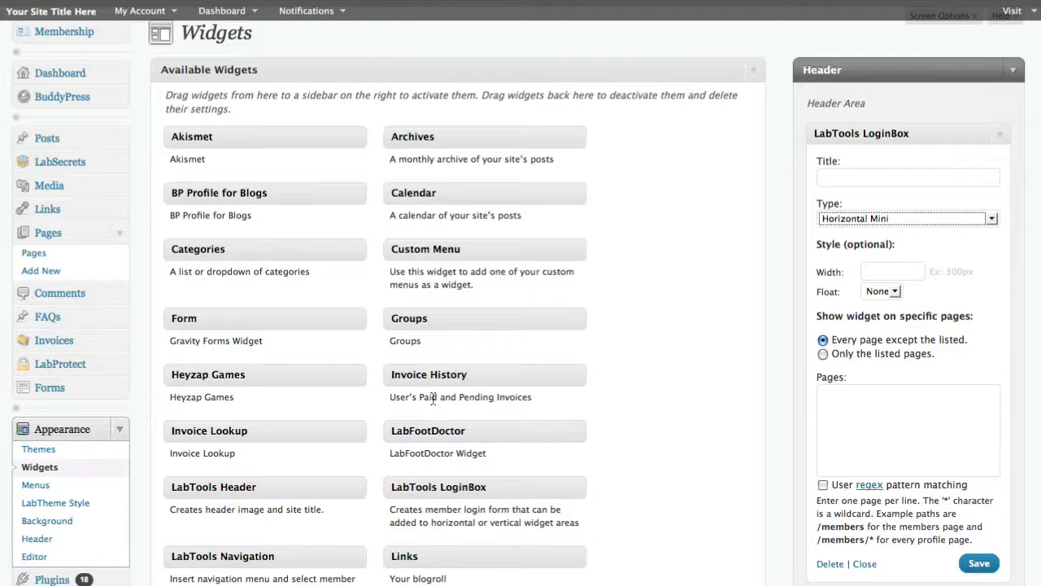
# - Scroll the Widgets page to the Right Sidebar's BP Profile for Blogs and LoginBox
pyautogui.scroll(-3)
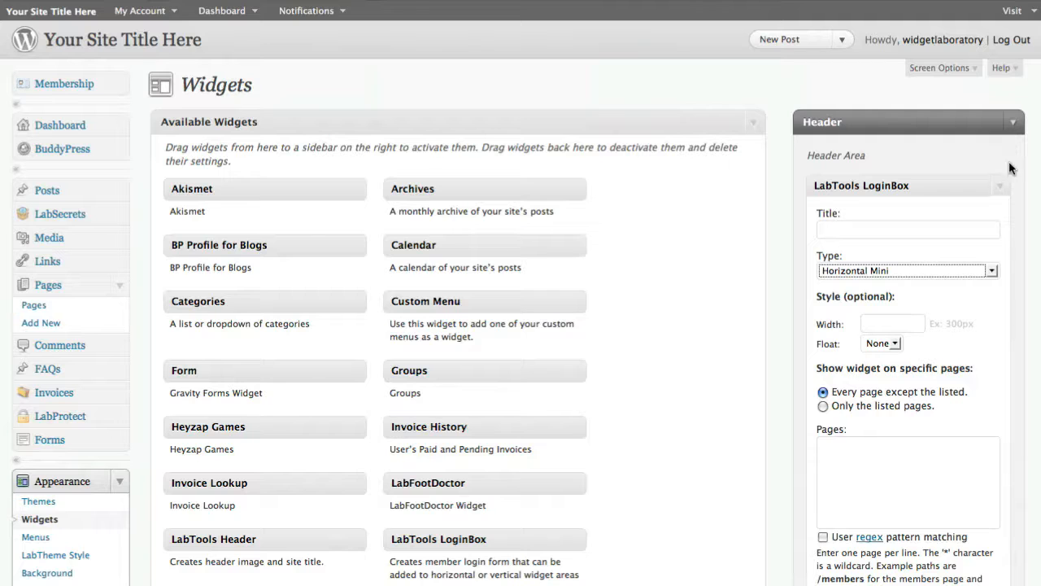
pyautogui.scroll(-3)
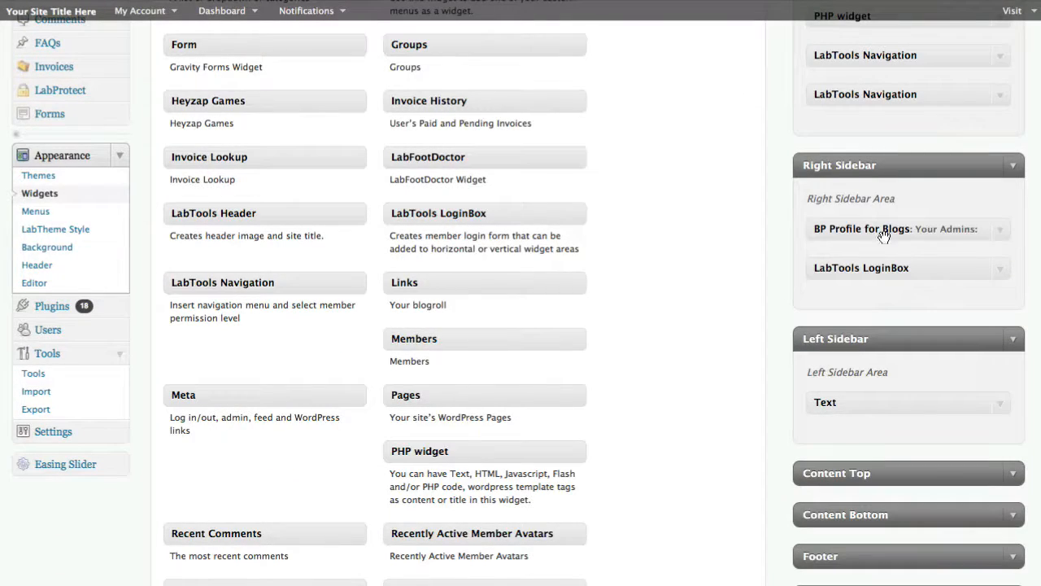
# - Expand the 'Your Admins:' BP Profile for Blogs widget and keep listing Administrator profiles
pyautogui.click(884, 228)
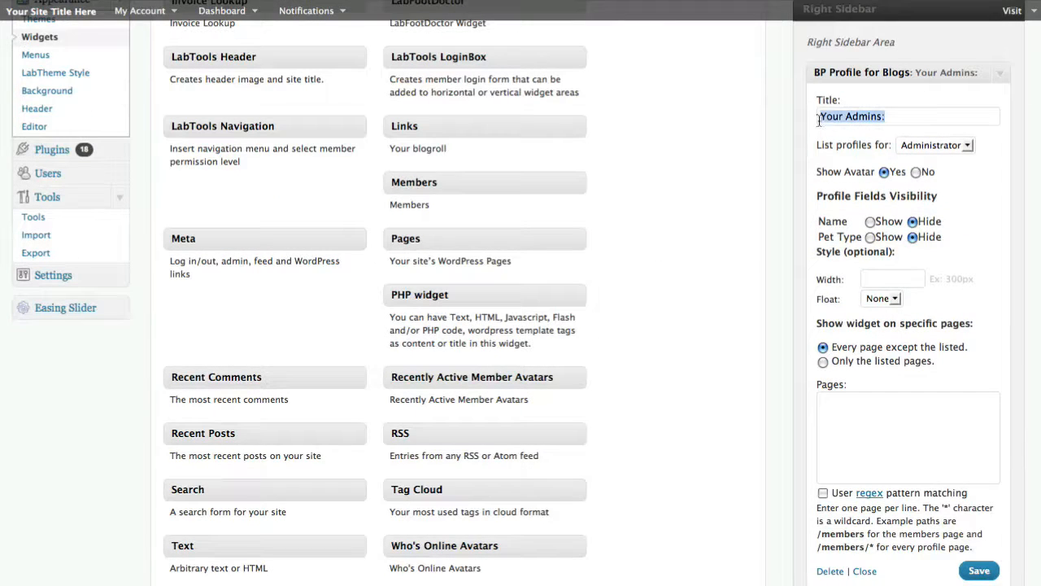
pyautogui.click(935, 145)
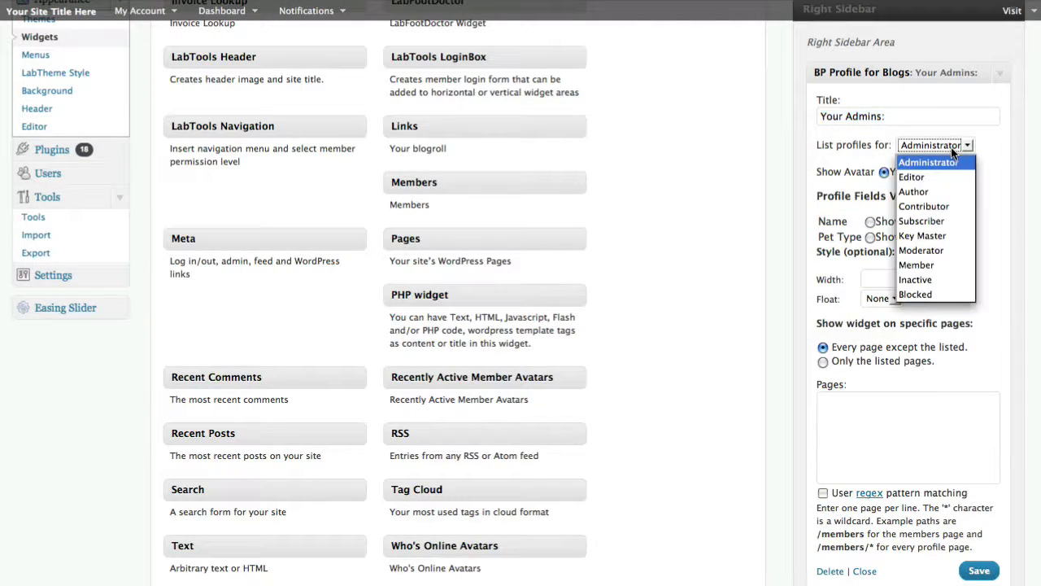
pyautogui.moveTo(913, 192)
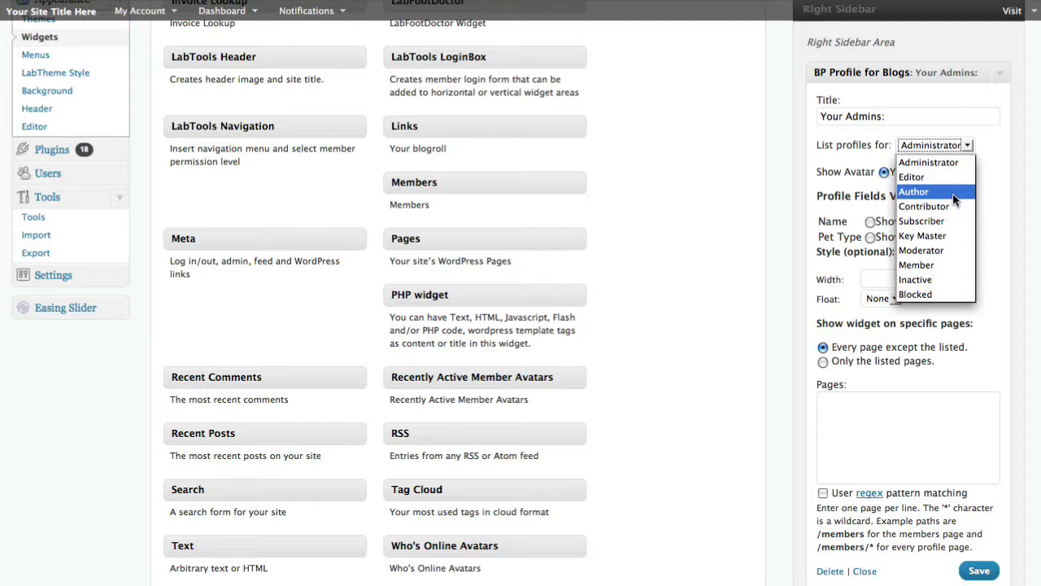
pyautogui.moveTo(936, 193)
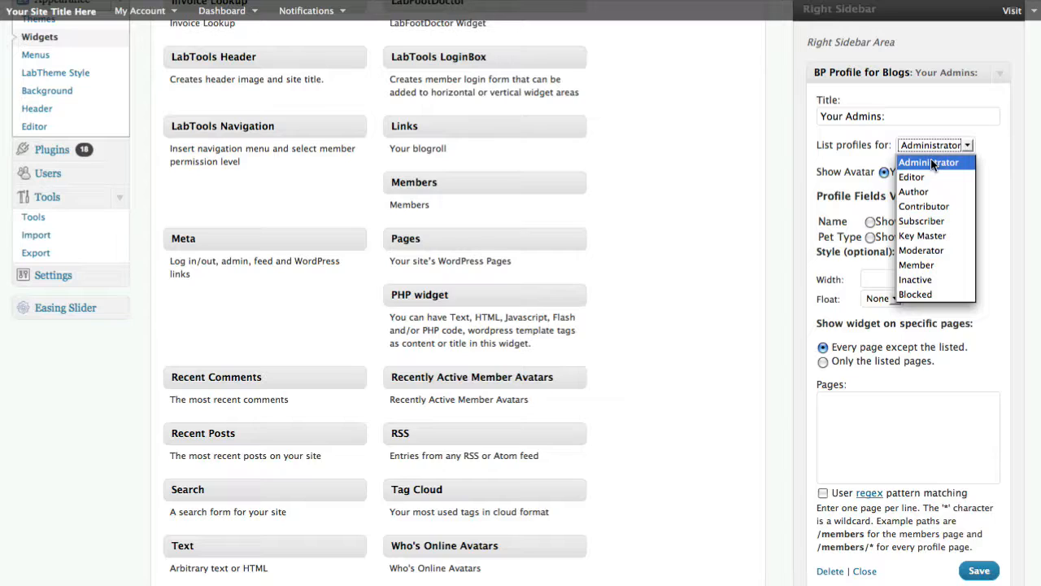
pyautogui.moveTo(920, 221)
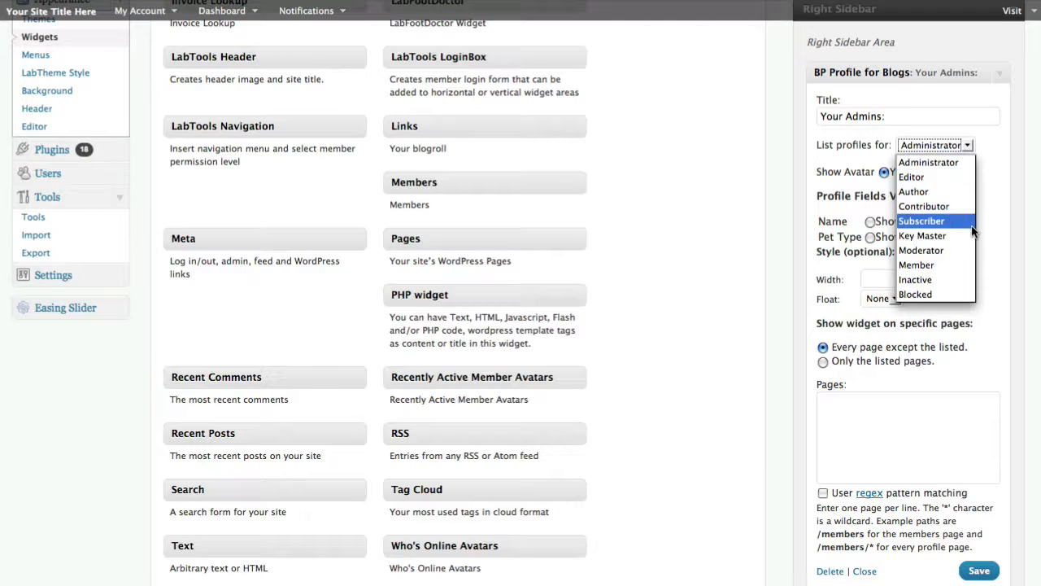
pyautogui.moveTo(921, 250)
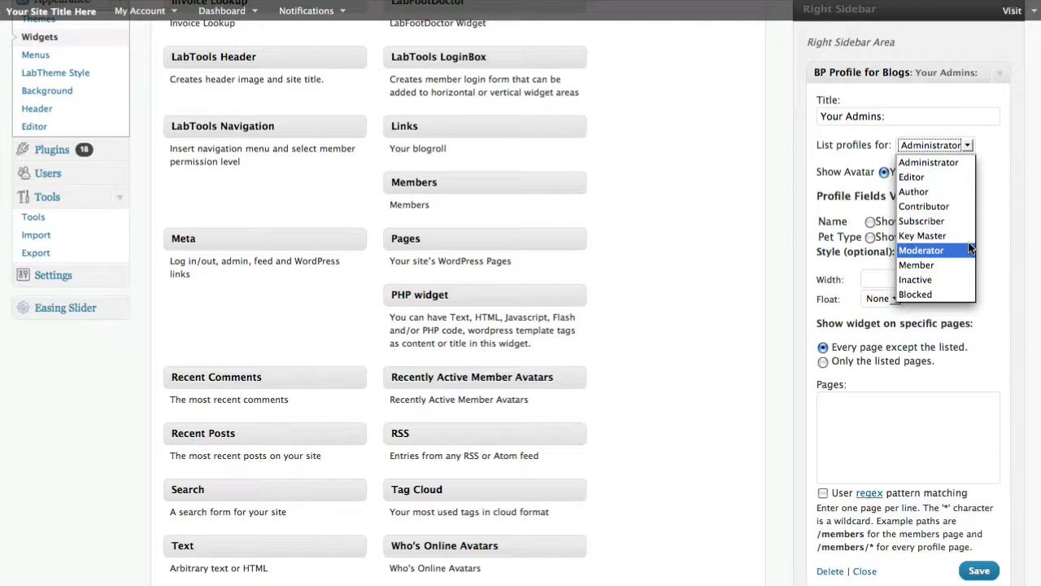
pyautogui.moveTo(928, 161)
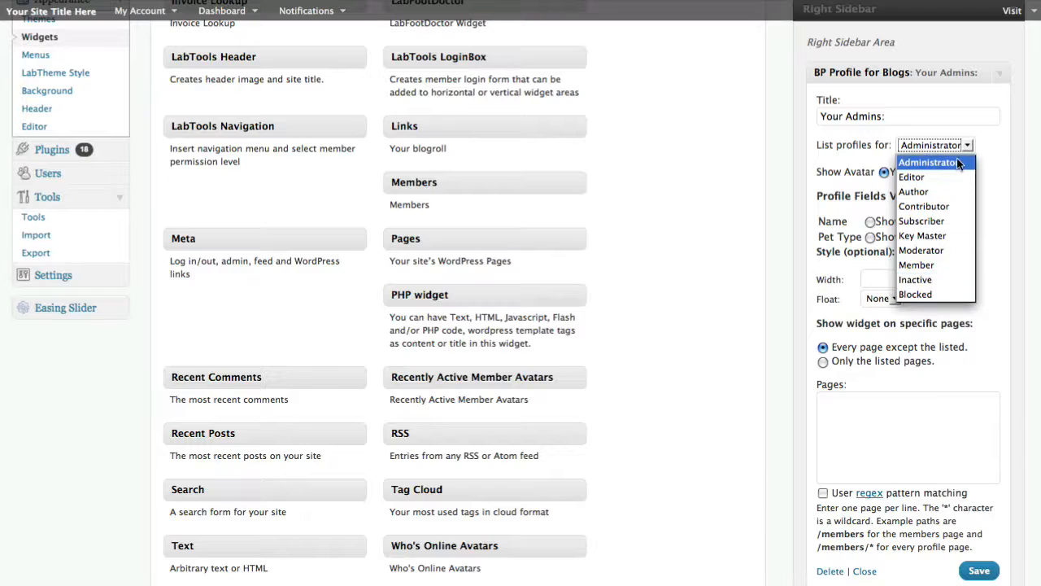
pyautogui.click(929, 162)
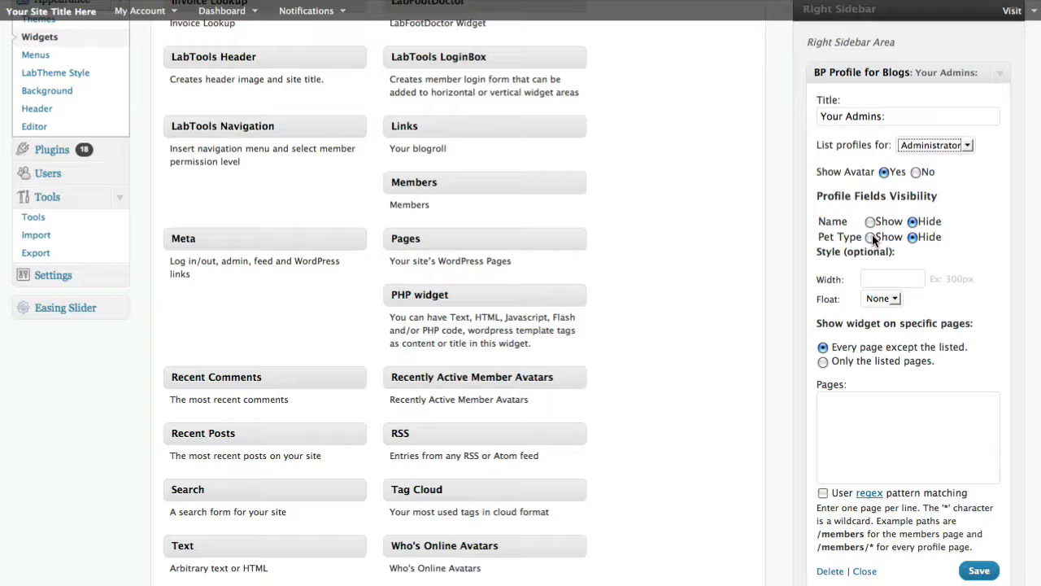
pyautogui.moveTo(872, 241)
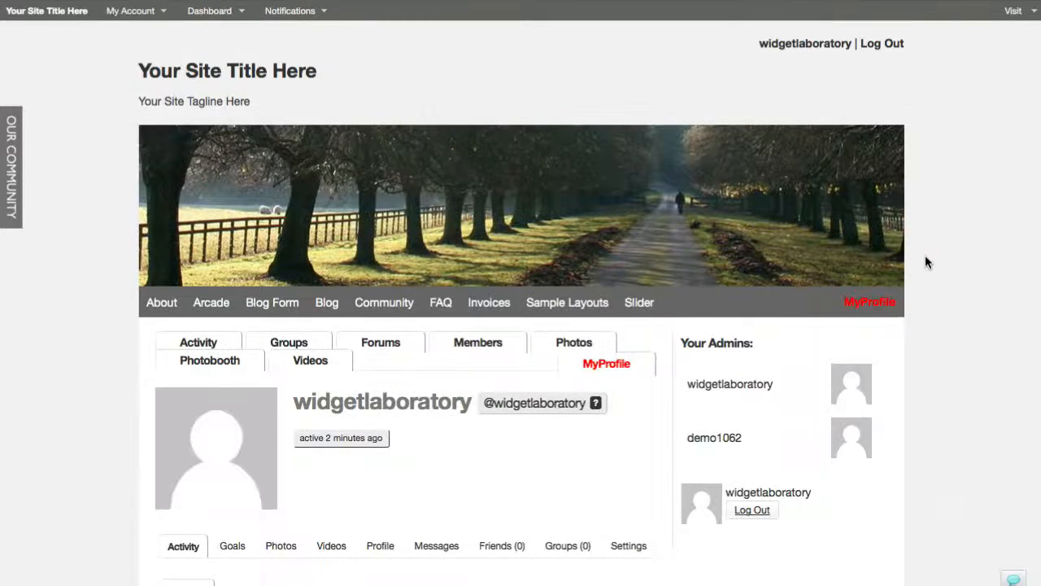
# - Scroll the live profile page past the 'Your Admins:' sidebar and blog-post activity
pyautogui.scroll(-3)
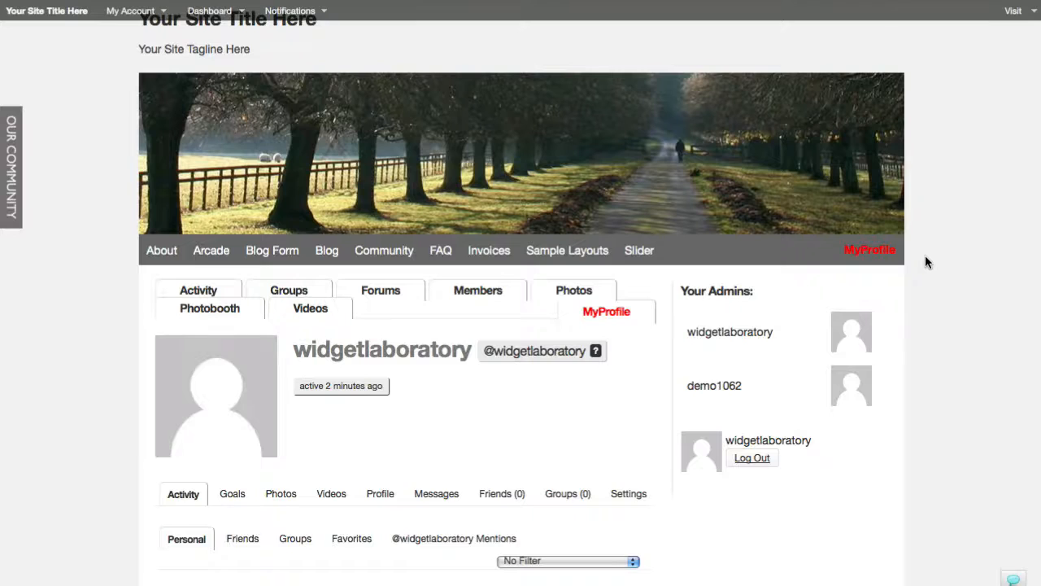
pyautogui.scroll(-3)
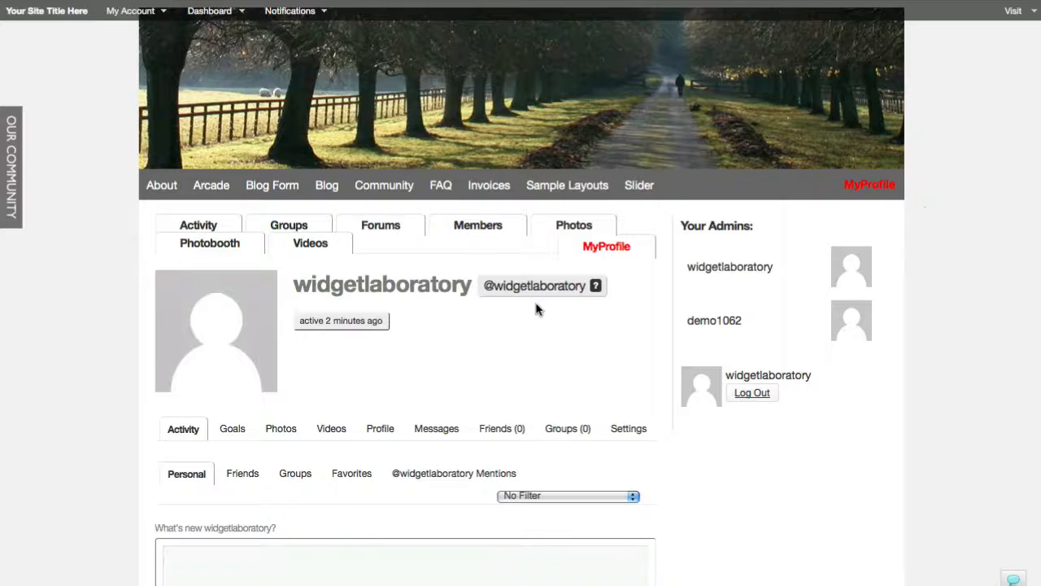
pyautogui.scroll(-3)
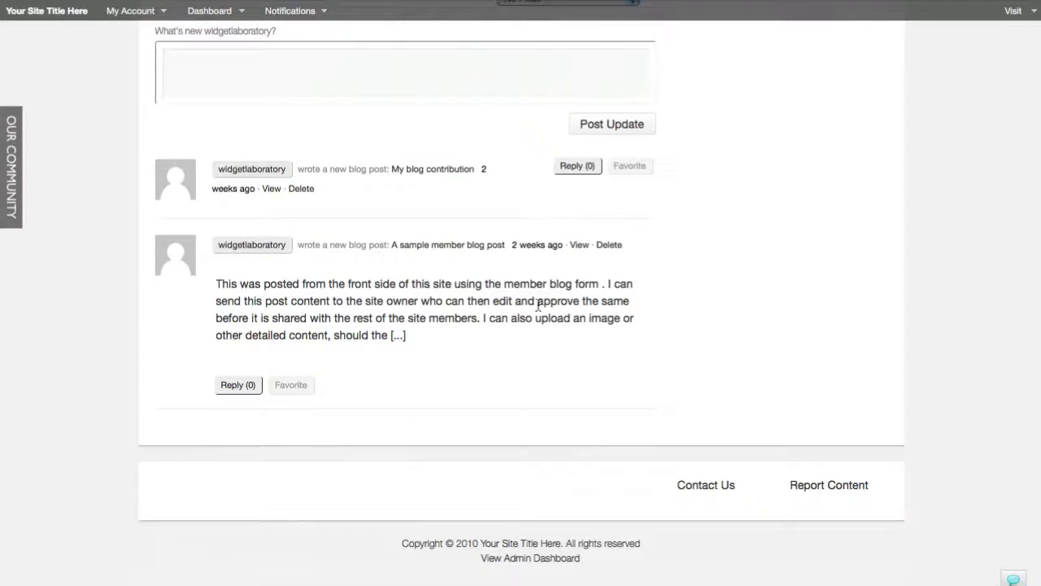